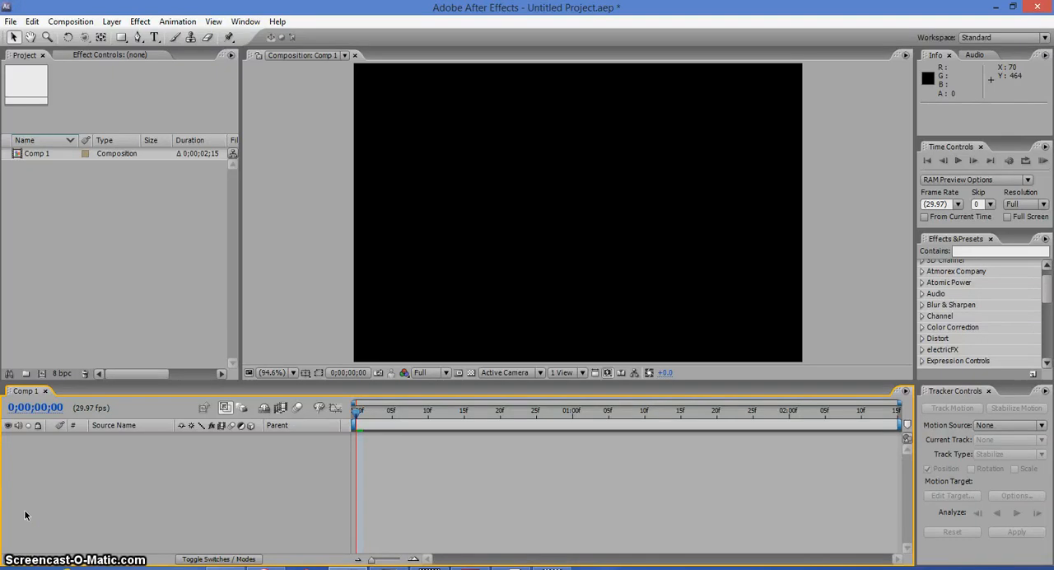
mouse_move(29, 513)
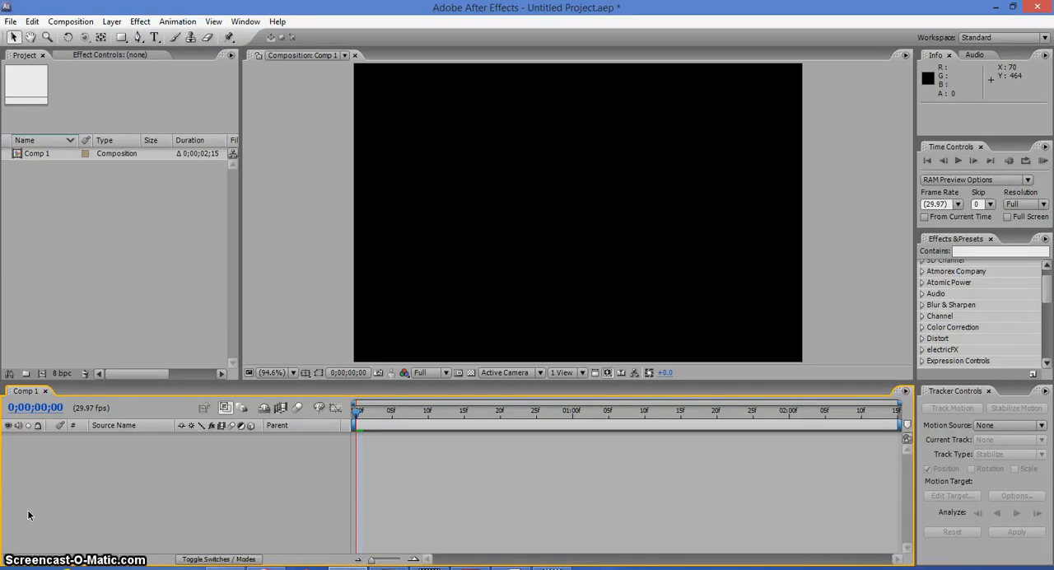
mouse_move(28, 513)
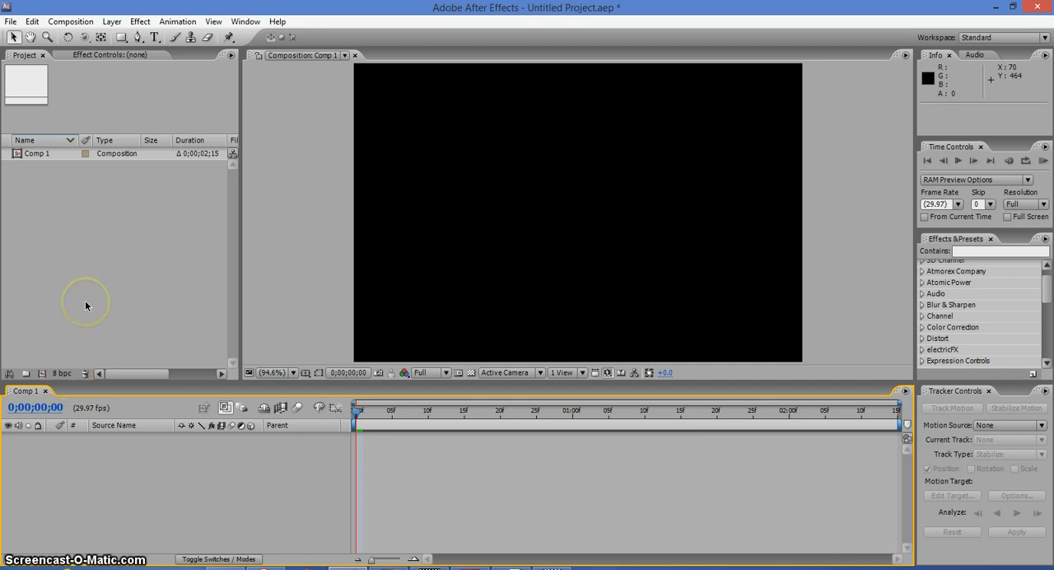
mouse_move(15, 37)
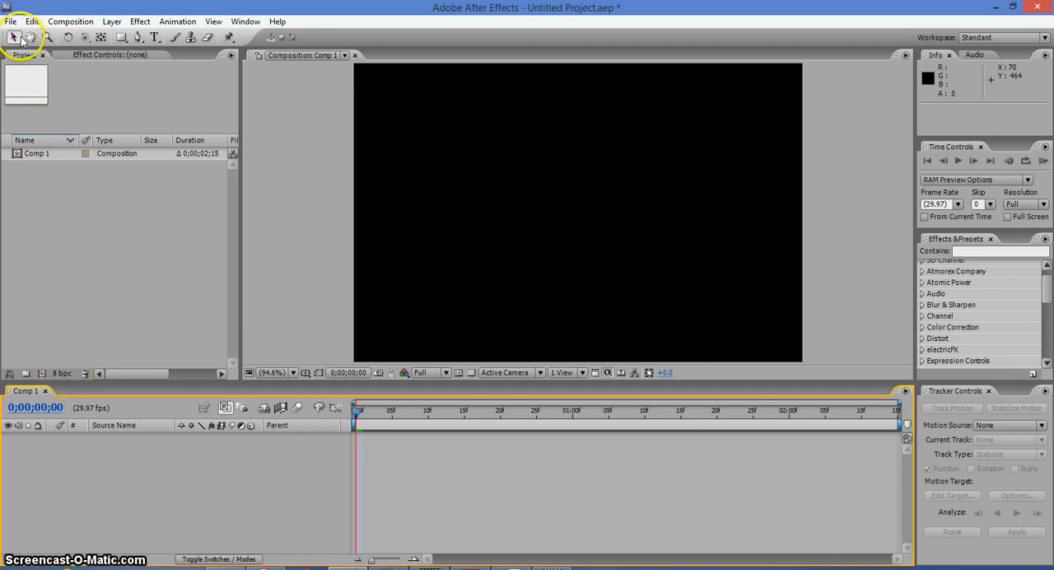
Import paw-print1.gif from the Desktop images folder into the project
click(10, 21)
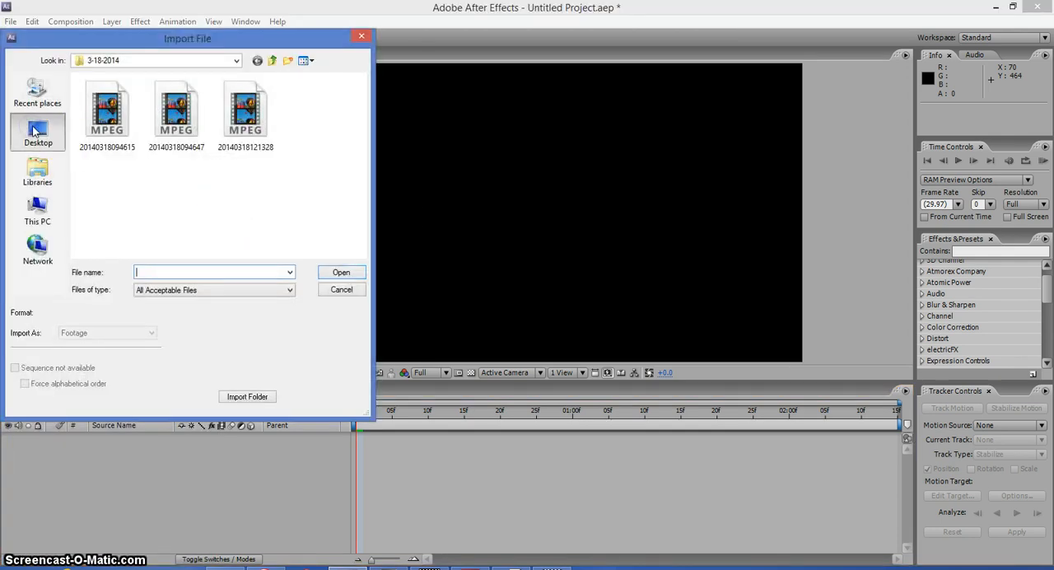
click(36, 132)
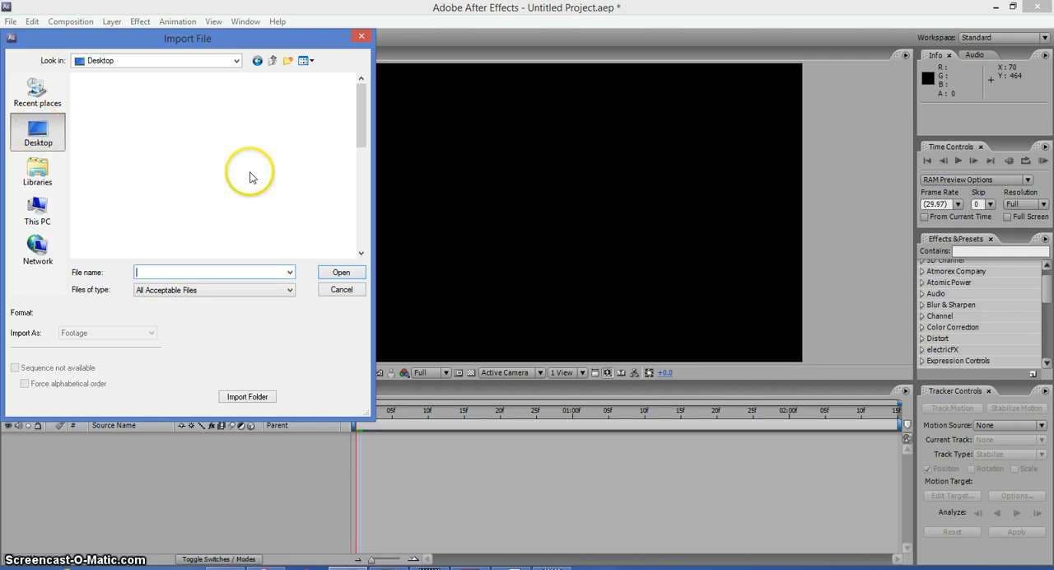
click(245, 118)
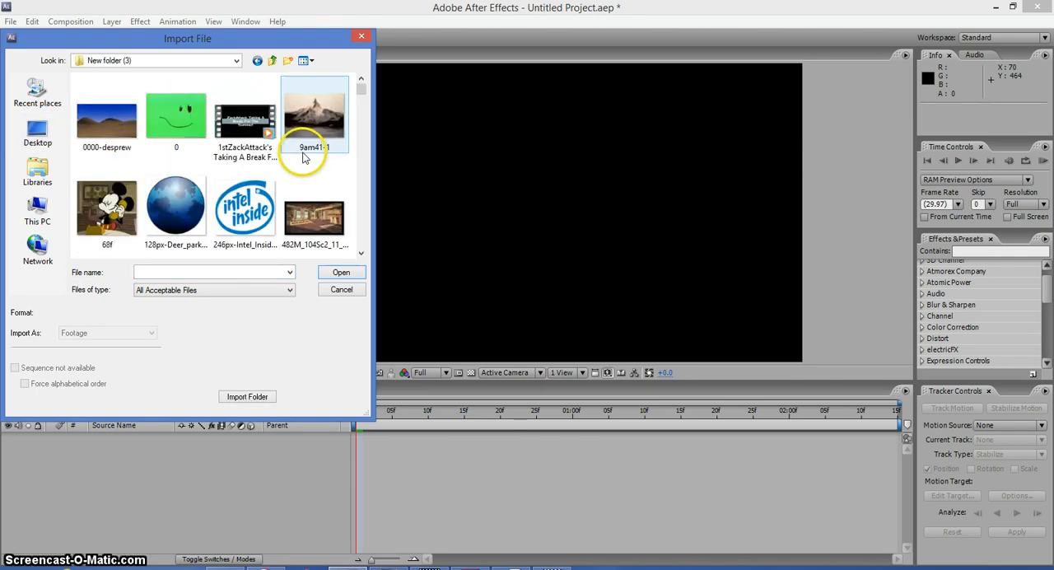
scroll(down, 3)
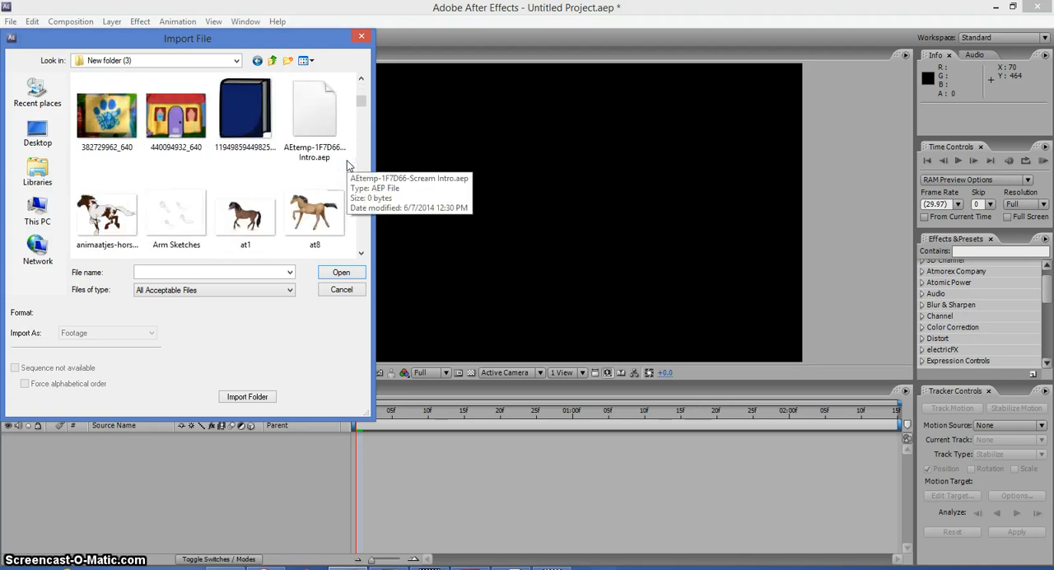
scroll(down, 3)
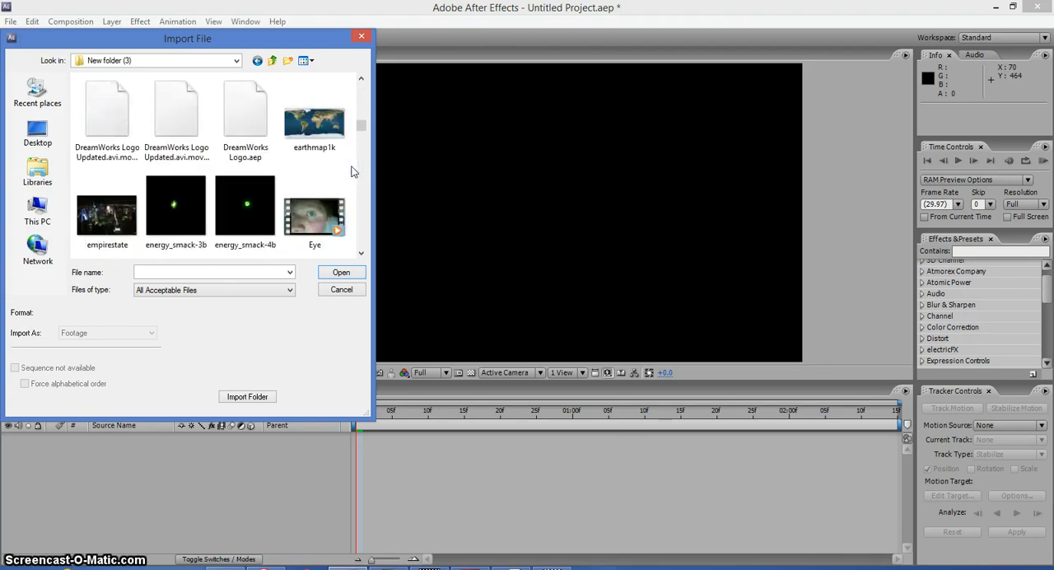
scroll(down, 3)
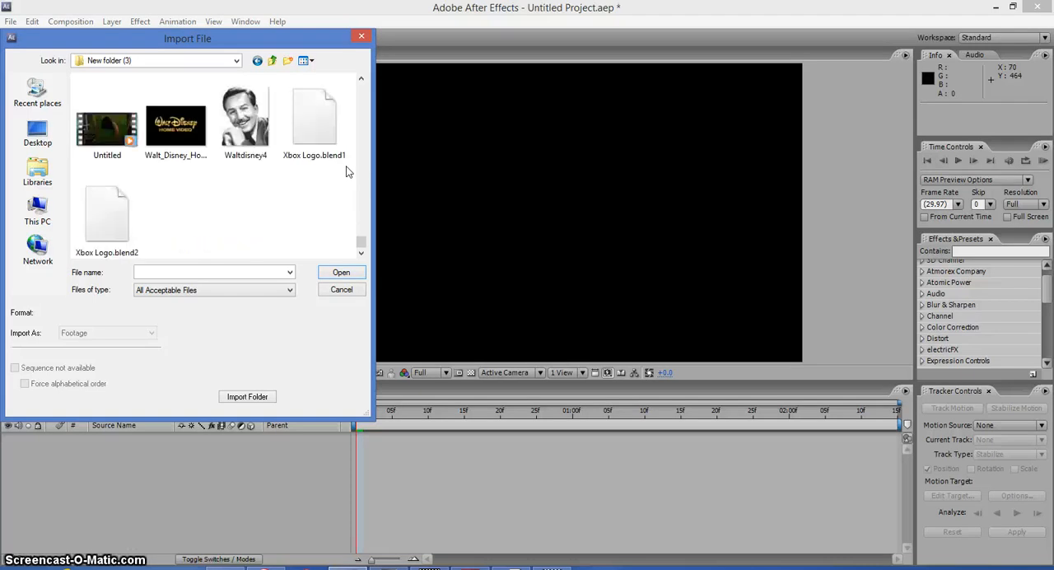
scroll(down, 3)
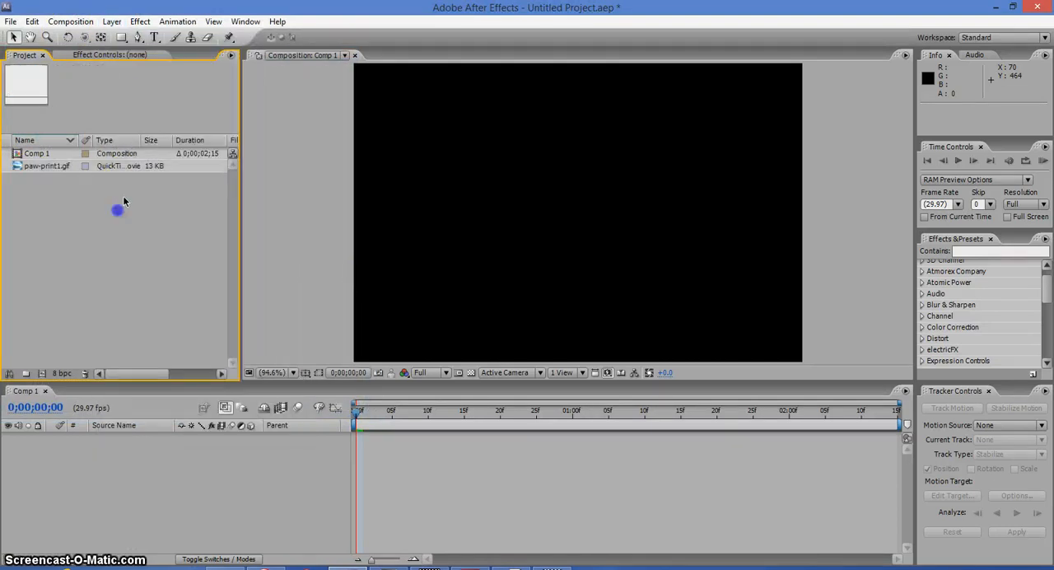
Create Yellow Solid 1, recolouring the new solid from white to yellow
click(112, 22)
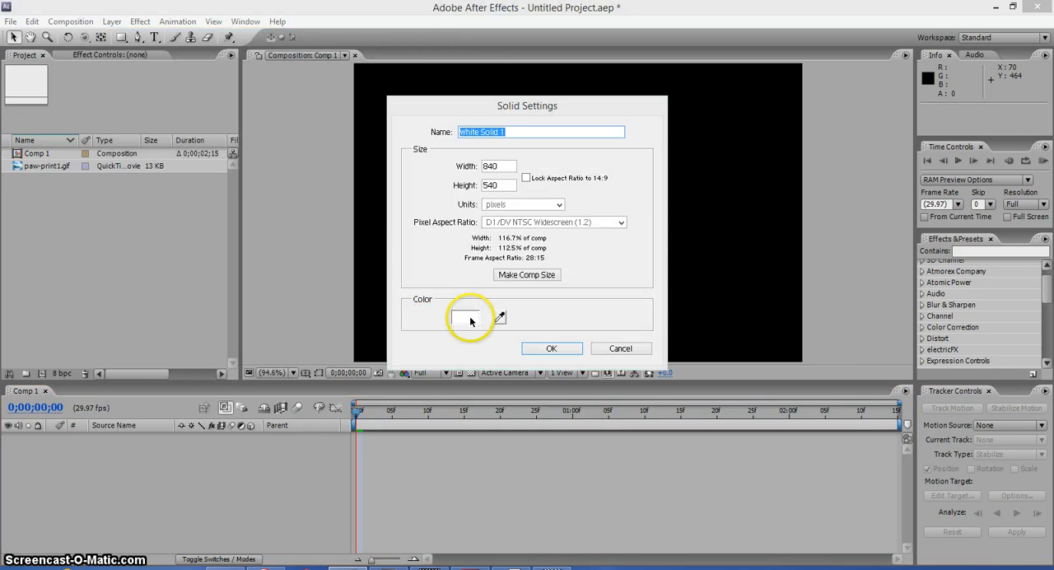
click(465, 316)
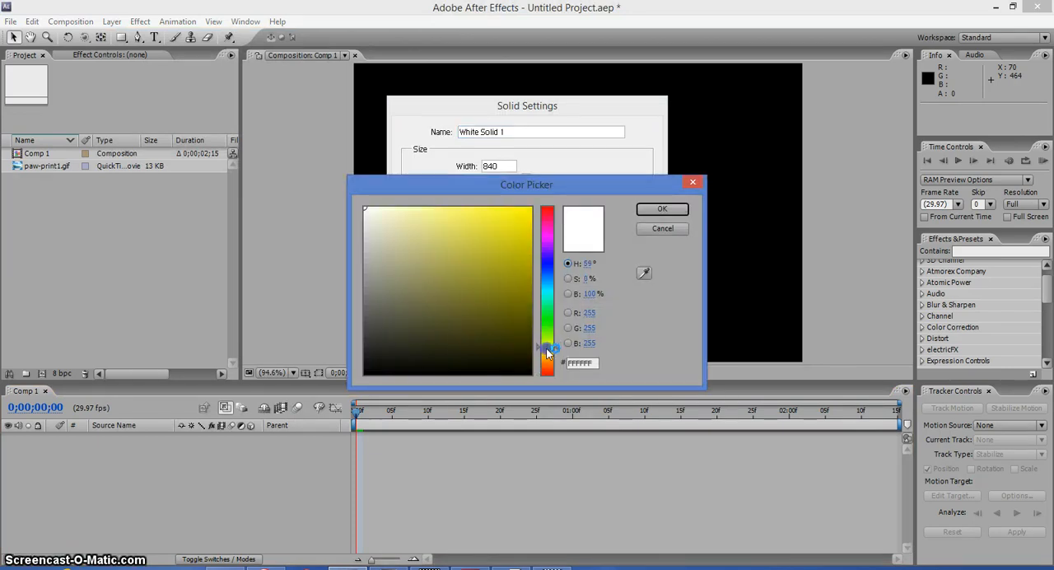
drag(547, 349, 530, 215)
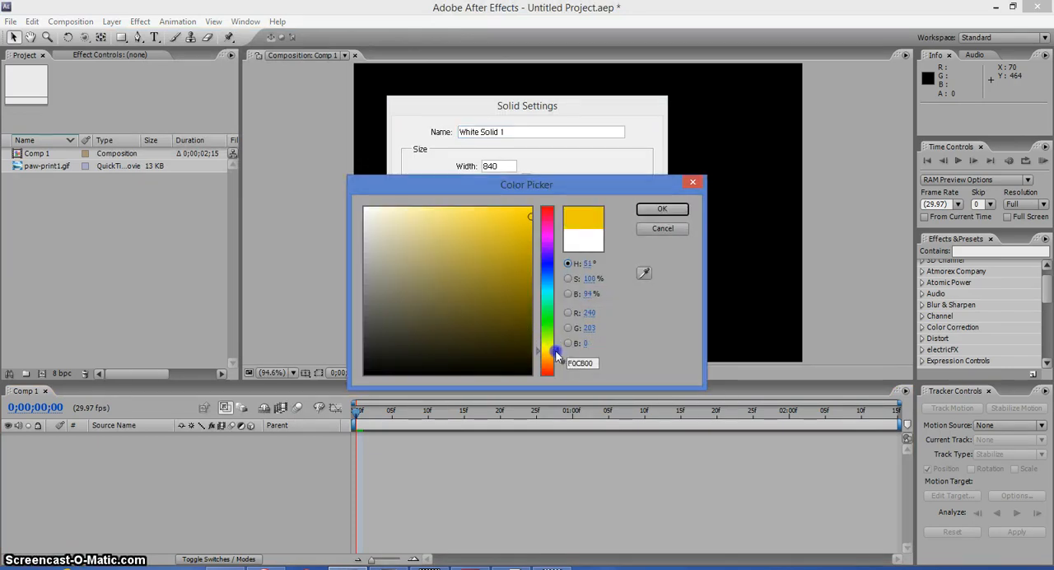
click(662, 208)
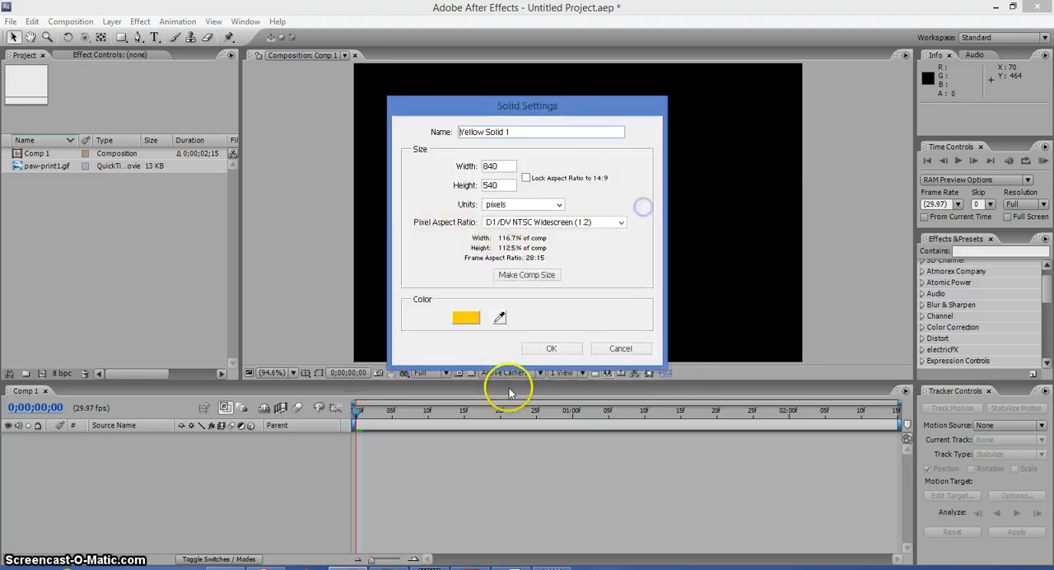
click(550, 348)
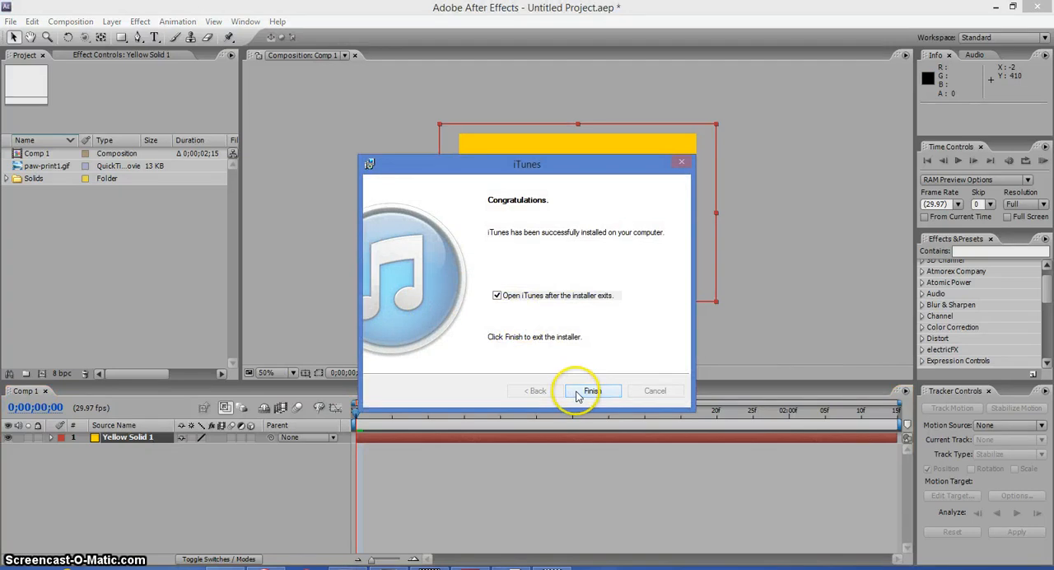
Dismiss the iTunes installer and fit Yellow Solid 1 to the composition frame
click(593, 390)
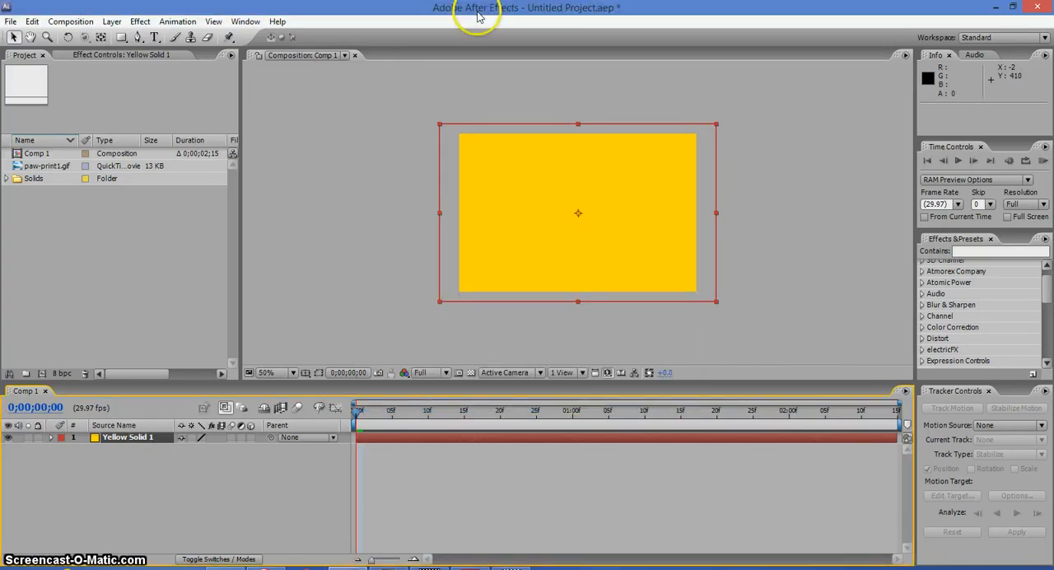
mouse_move(263, 266)
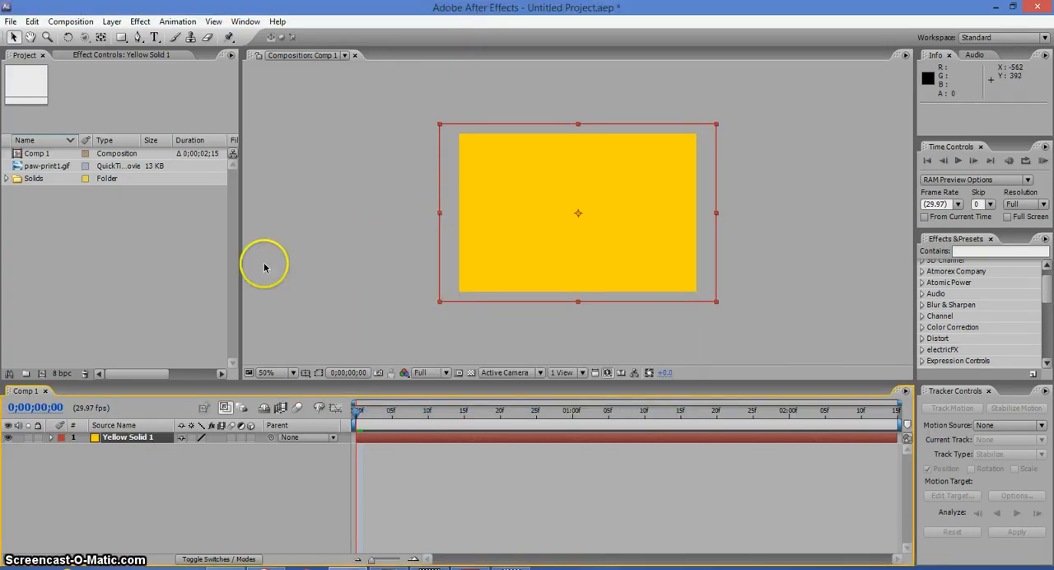
mouse_move(308, 303)
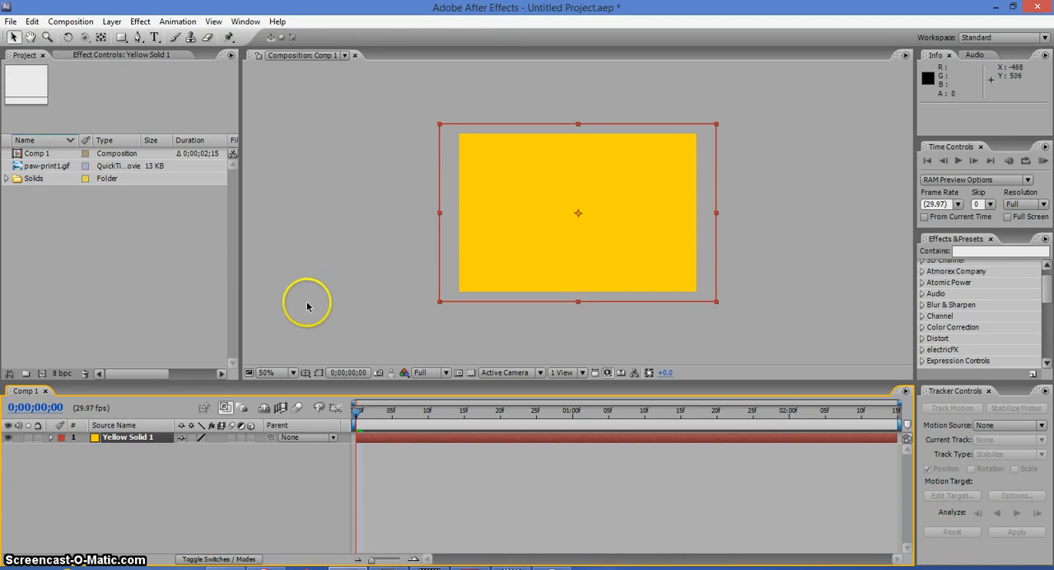
mouse_move(311, 304)
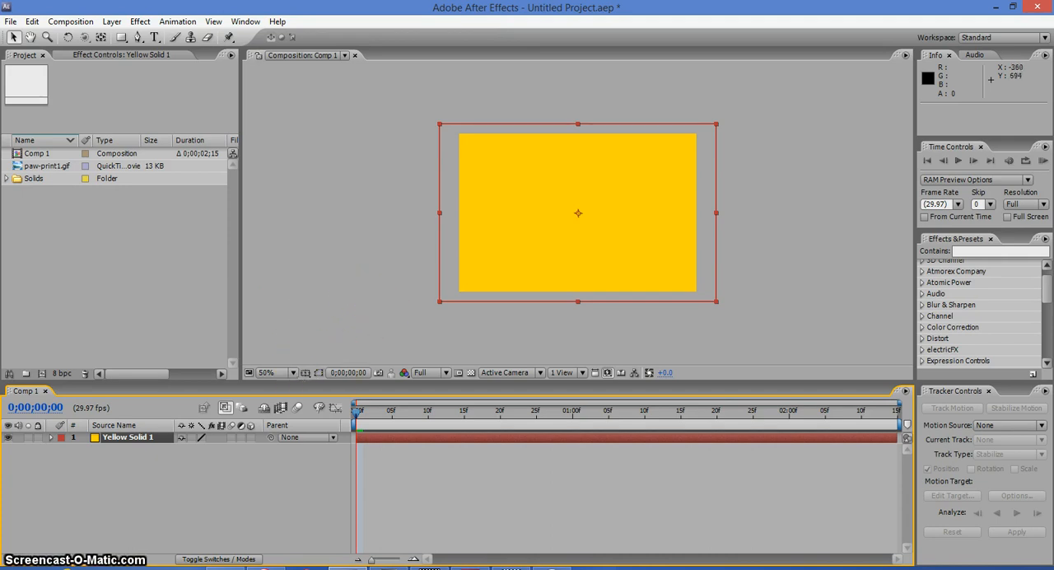
click(520, 257)
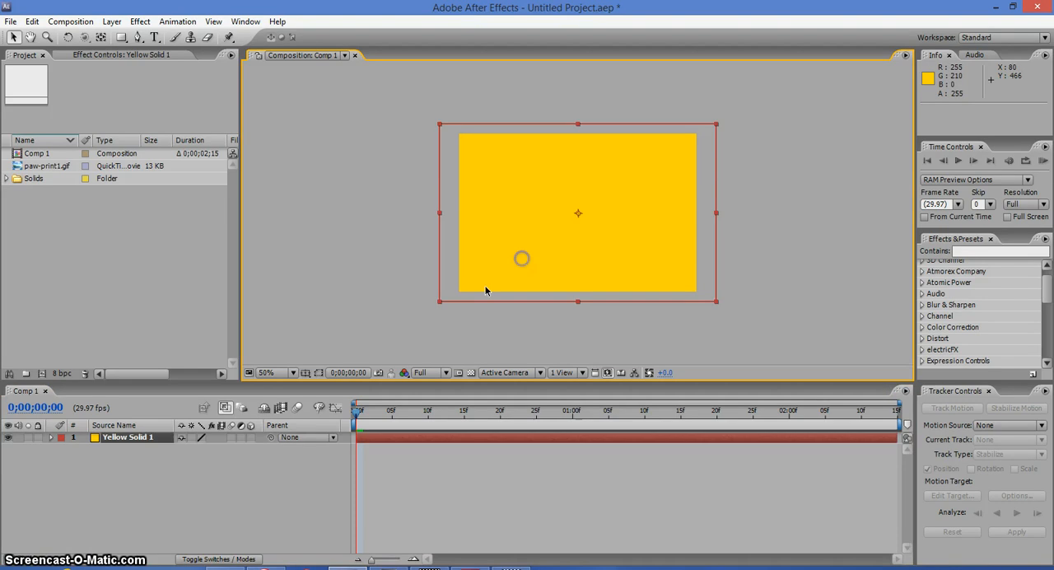
mouse_move(470, 295)
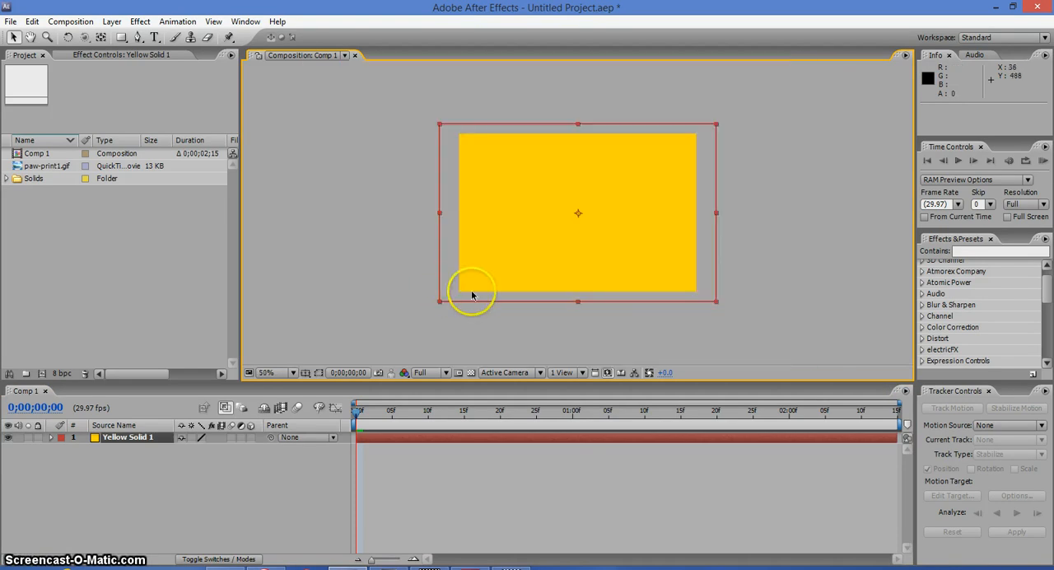
mouse_move(438, 304)
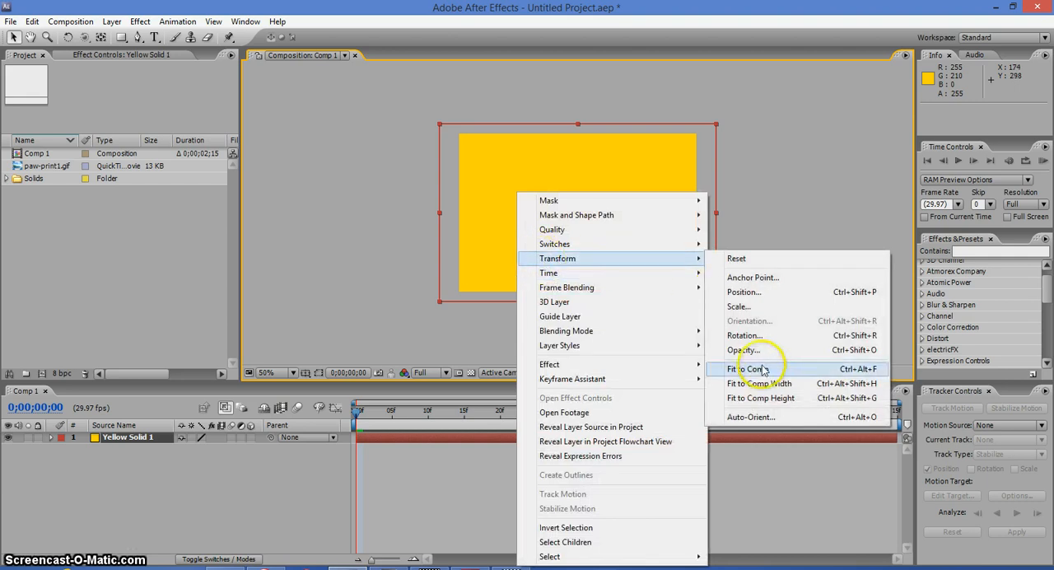
mouse_move(761, 370)
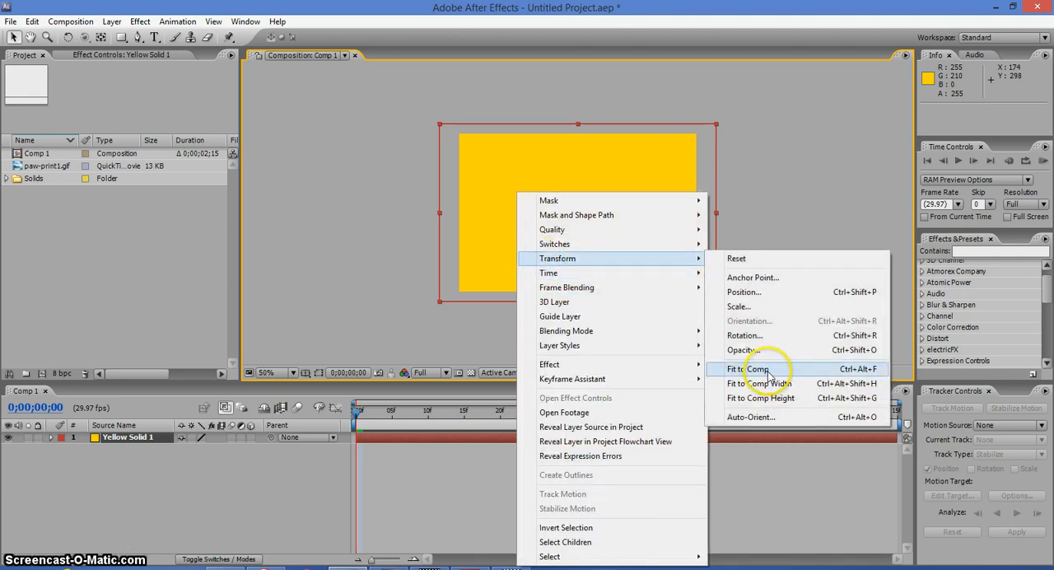
click(747, 369)
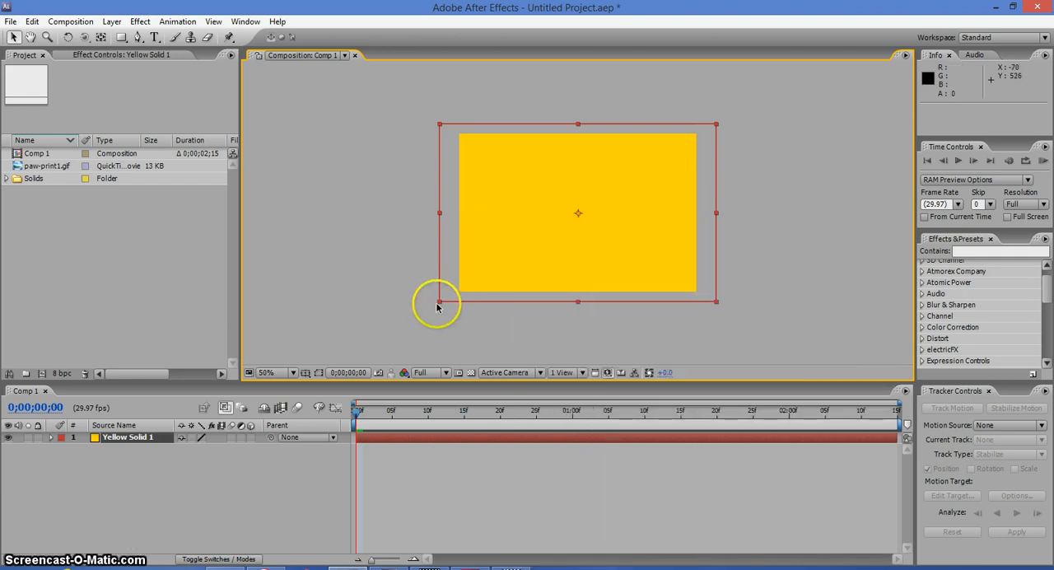
drag(438, 300, 474, 283)
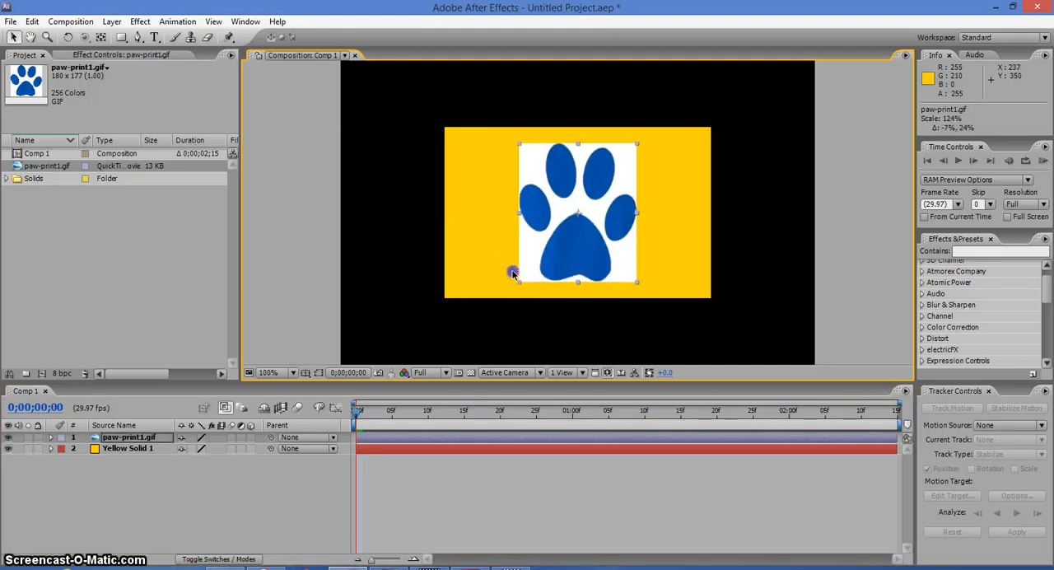
Scale the paw-print1.gif layer up to cover most of the yellow backing
drag(514, 273, 492, 286)
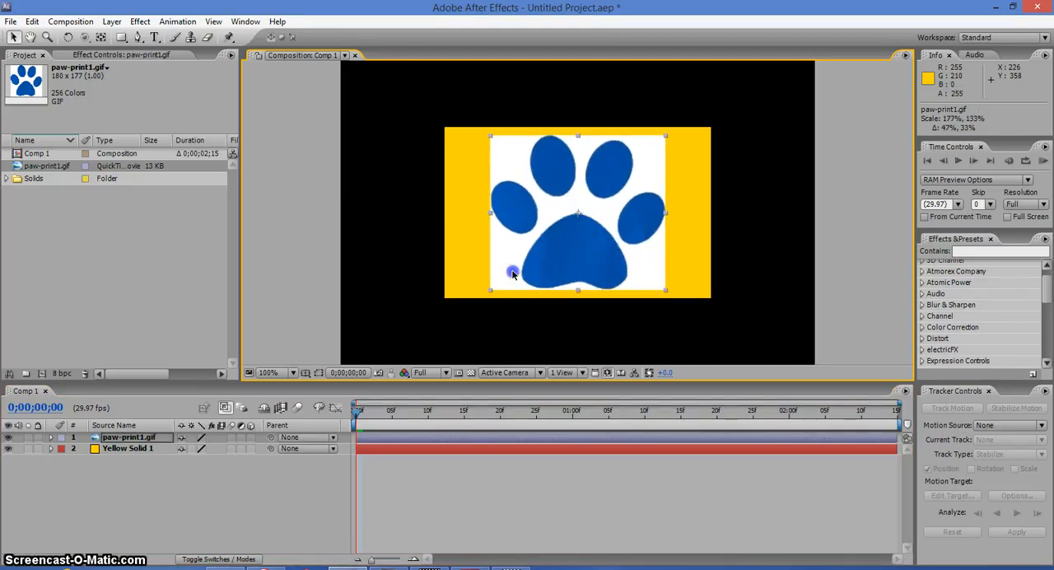
mouse_move(140, 21)
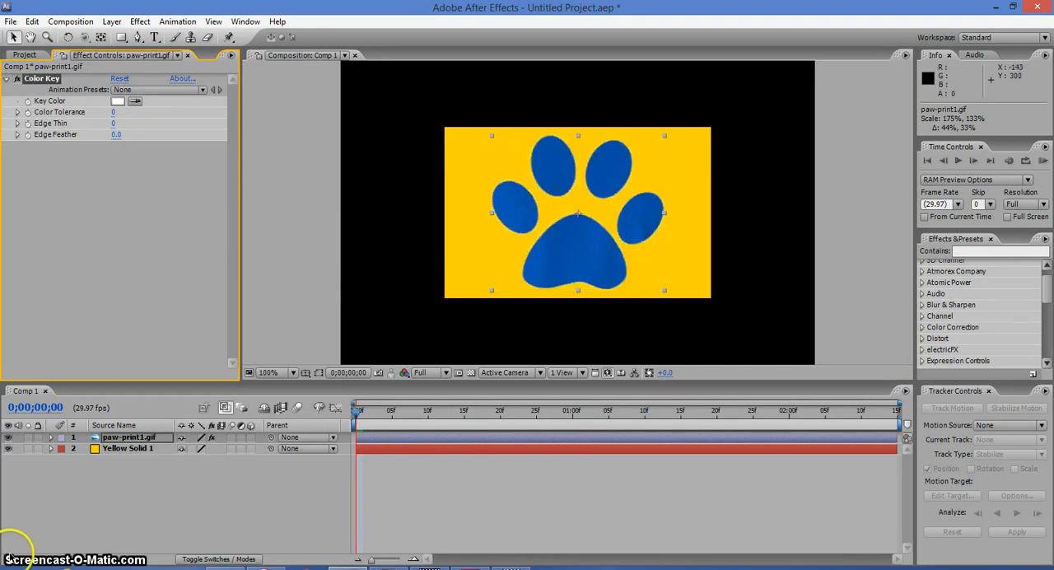
mouse_move(208, 403)
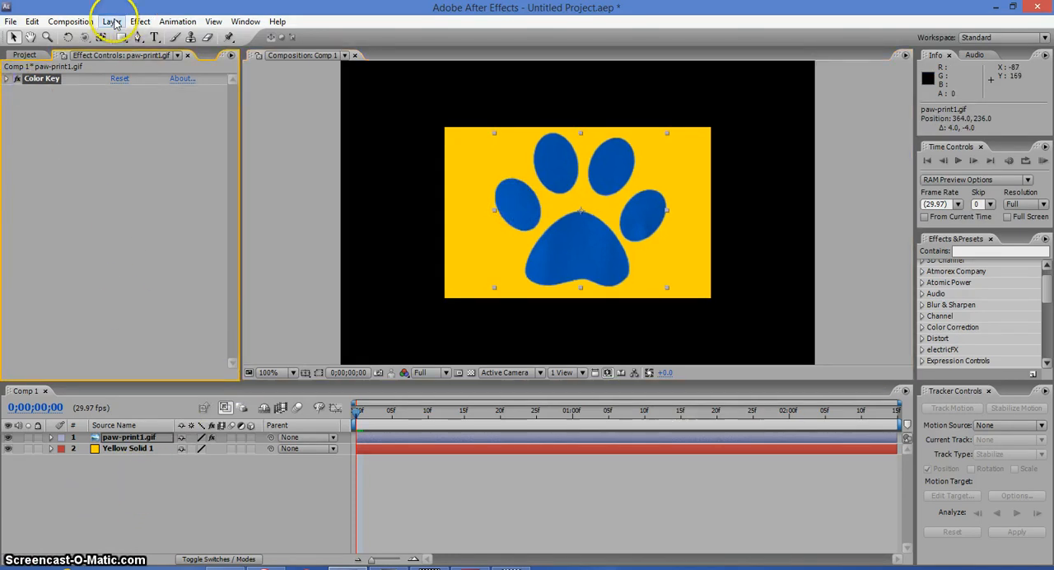
Add a 'Blue's Clues' text layer over the paw print, filled light blue
click(112, 21)
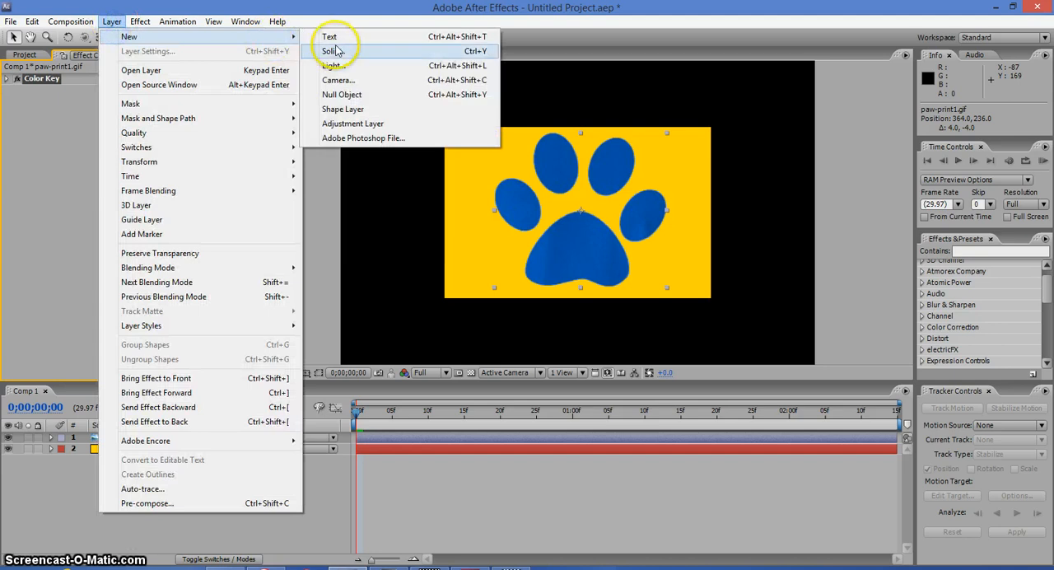
click(140, 21)
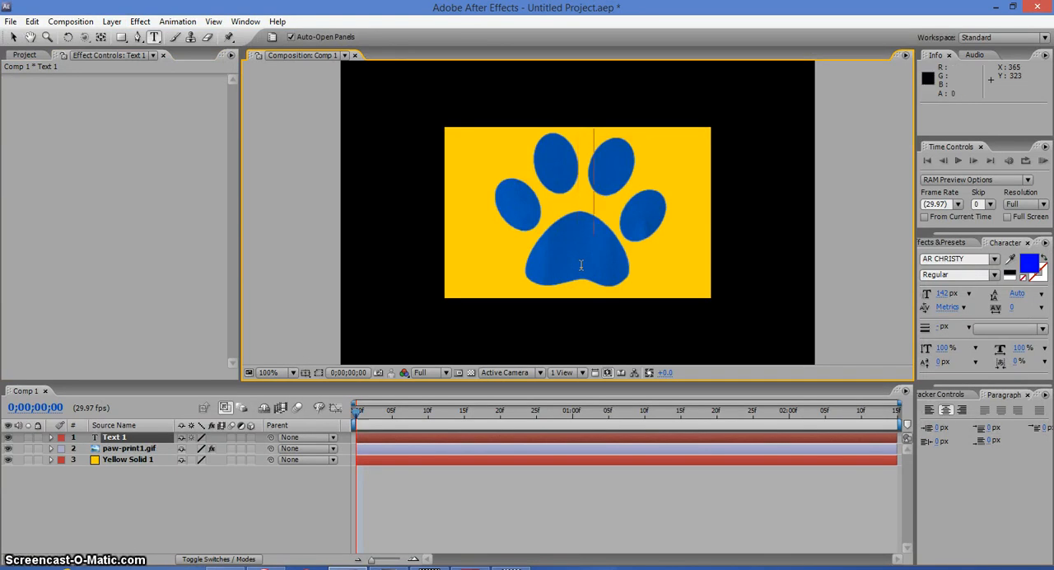
text(BLU)
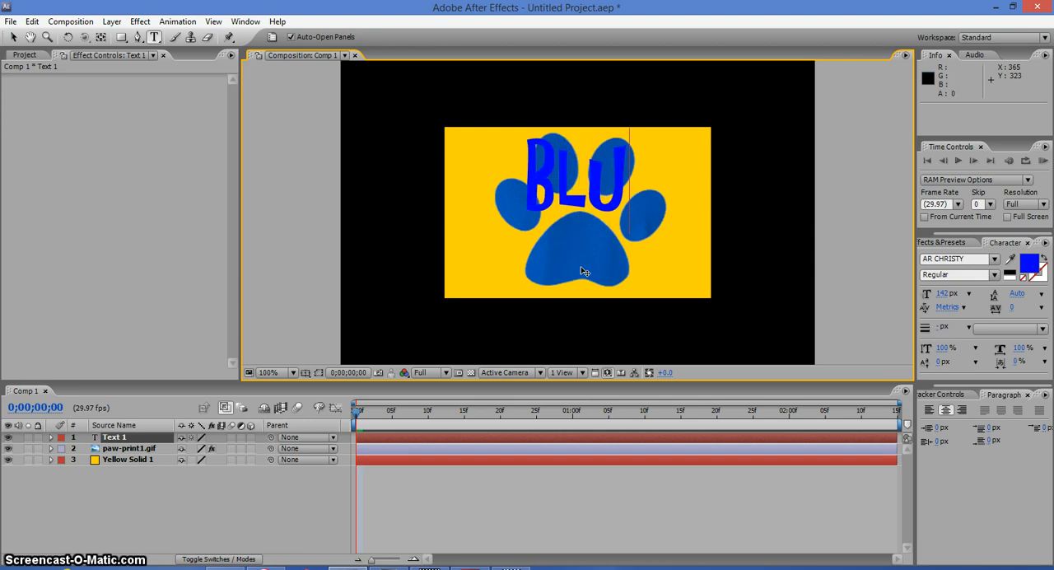
text(e's)
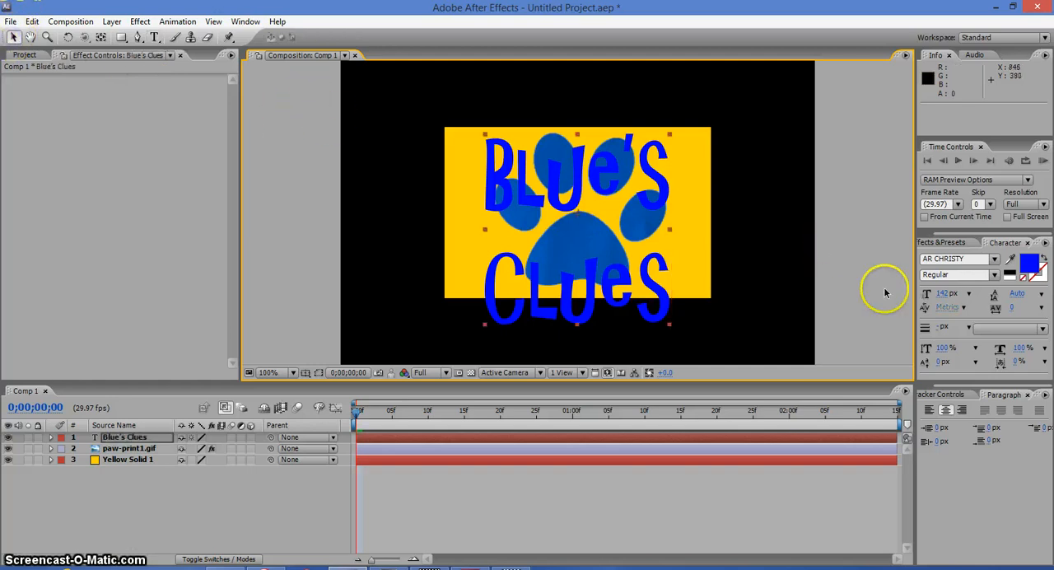
click(1036, 263)
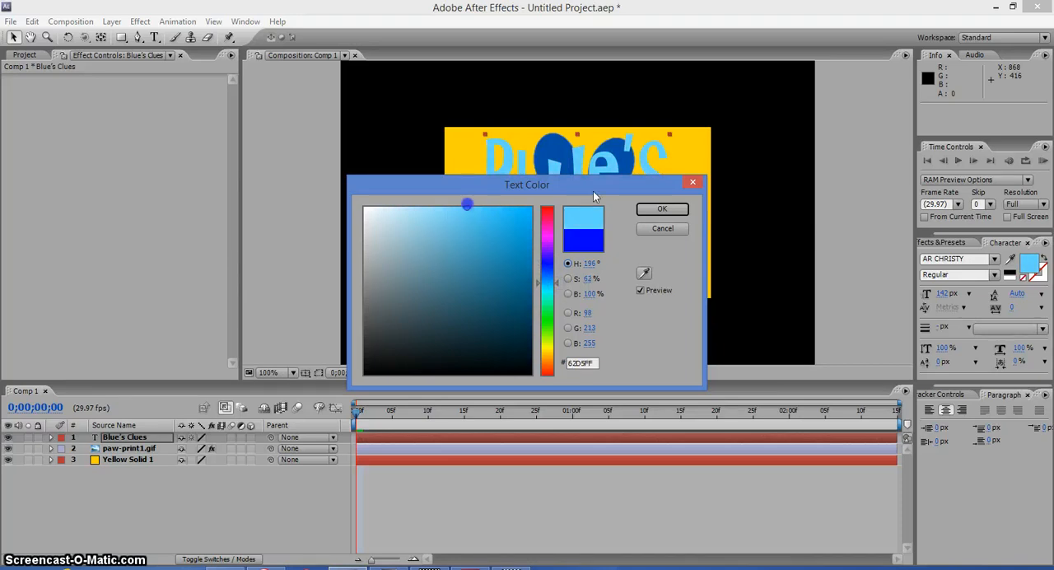
click(662, 207)
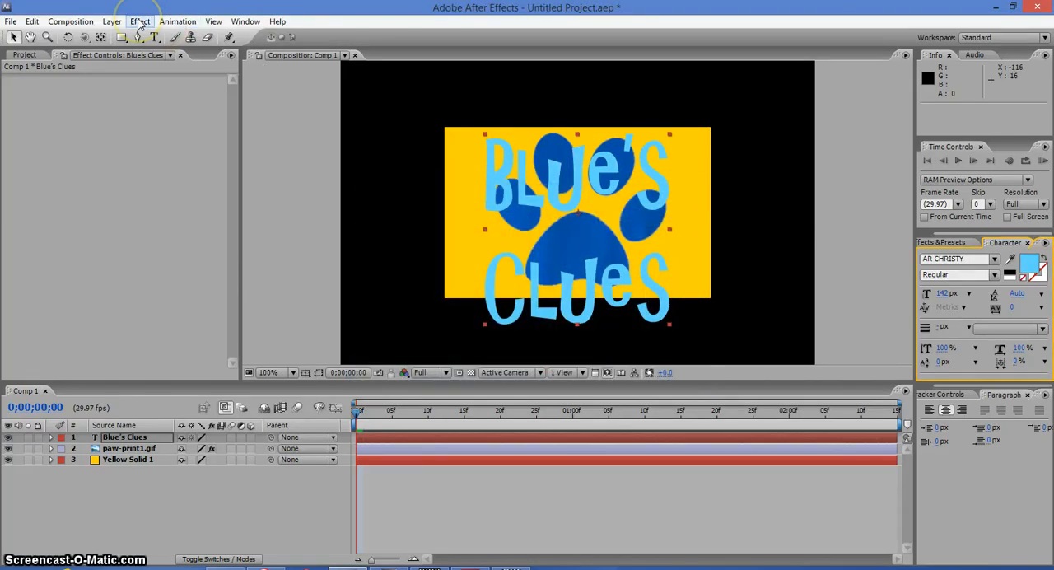
Apply a Drop Shadow effect to the title with a dark blue shadow colour
click(140, 21)
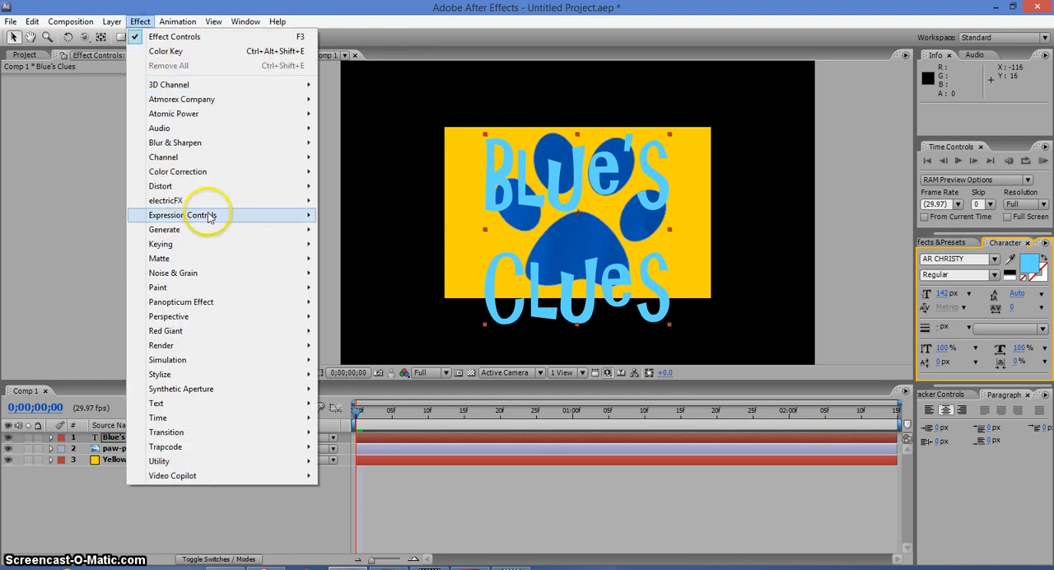
mouse_move(217, 359)
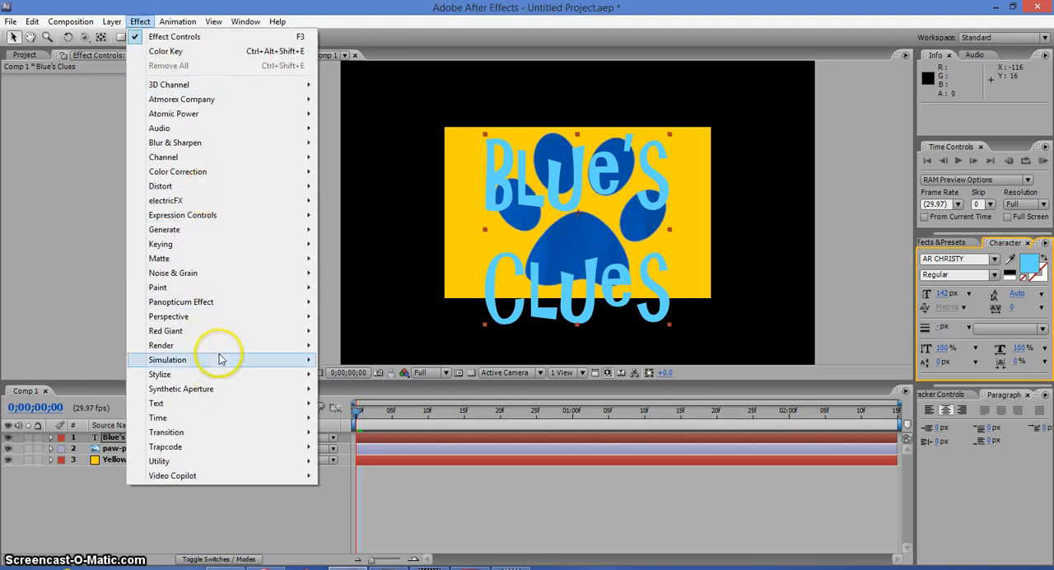
mouse_move(217, 316)
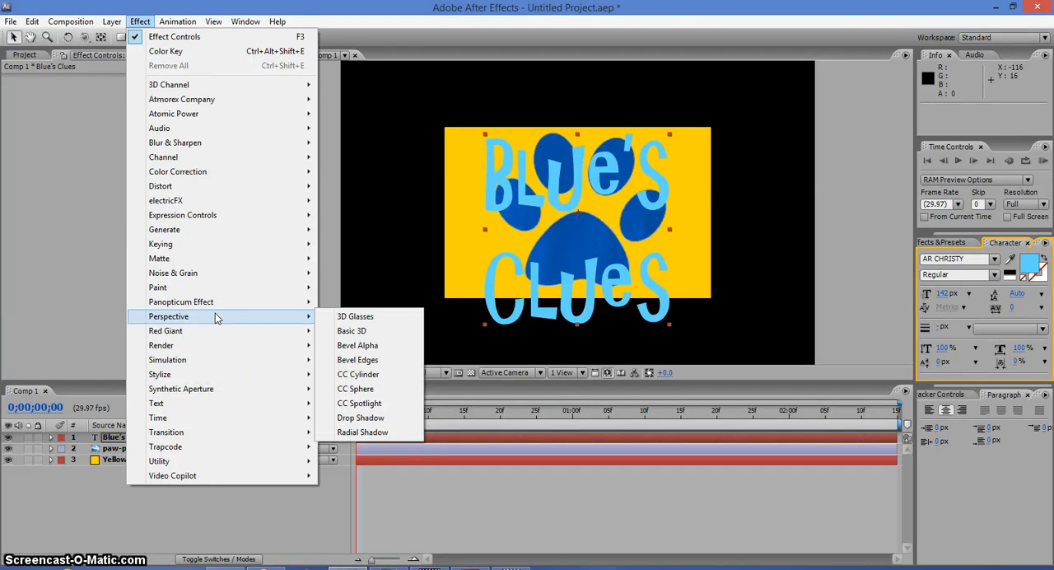
mouse_move(359, 417)
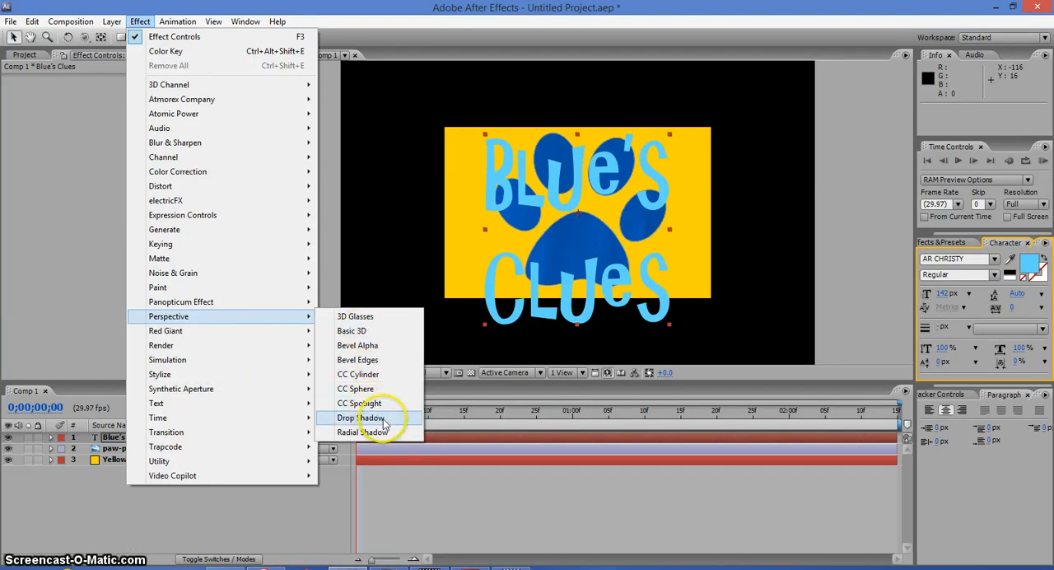
click(359, 416)
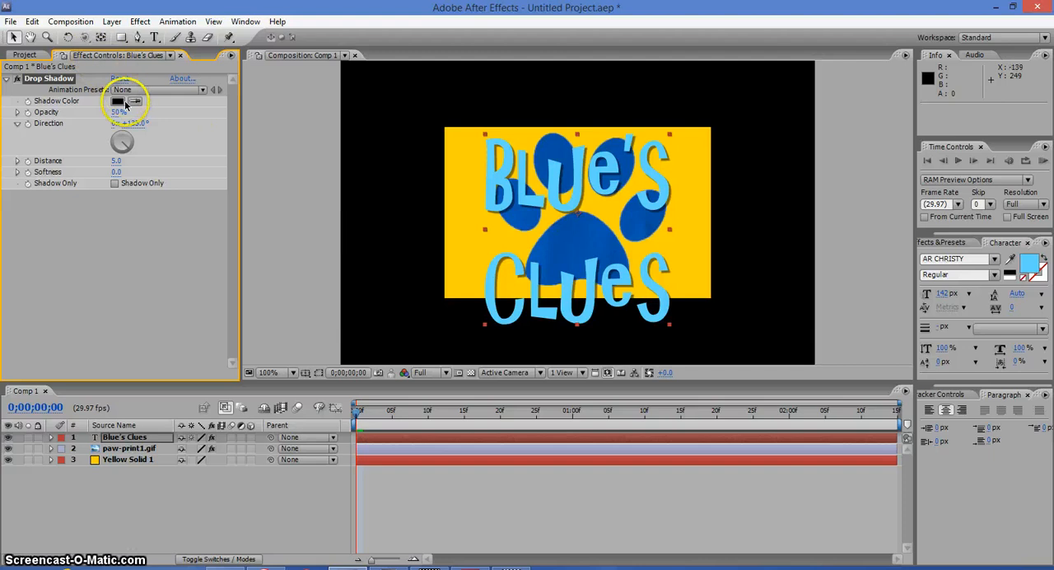
click(119, 100)
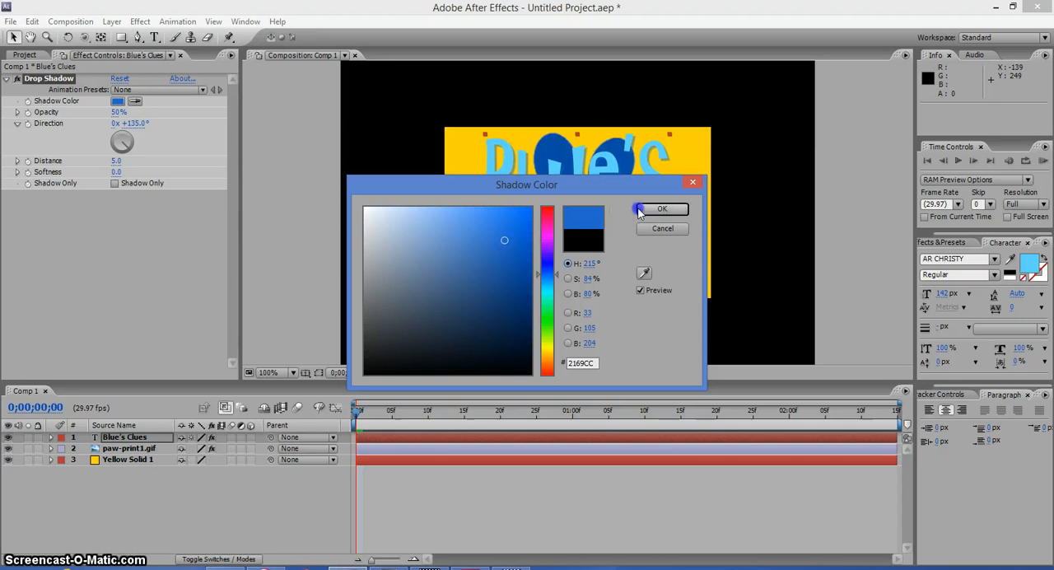
click(662, 208)
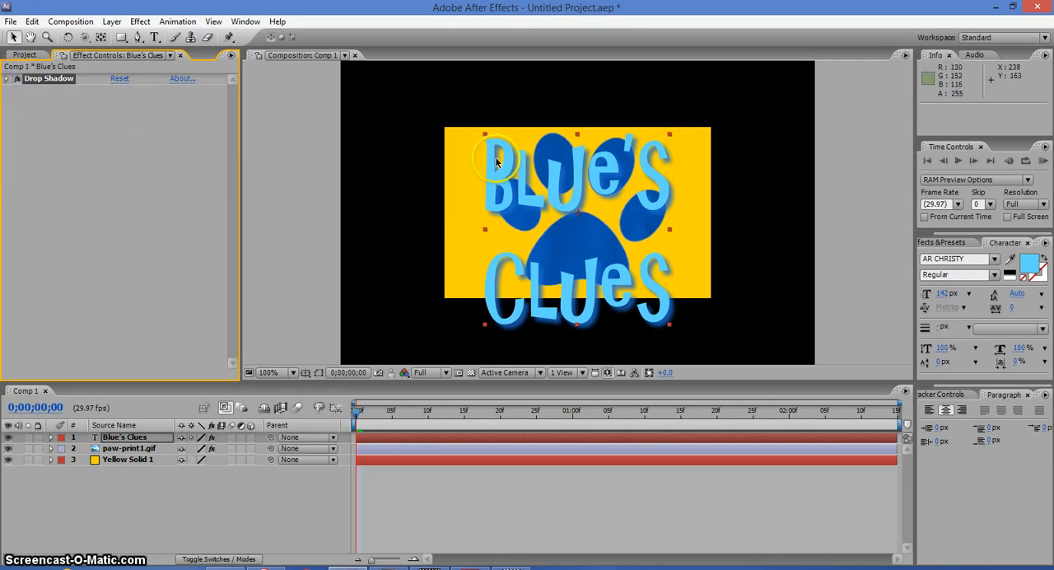
Scale the title down and drag it onto the paw's lower pad
drag(484, 135, 484, 135)
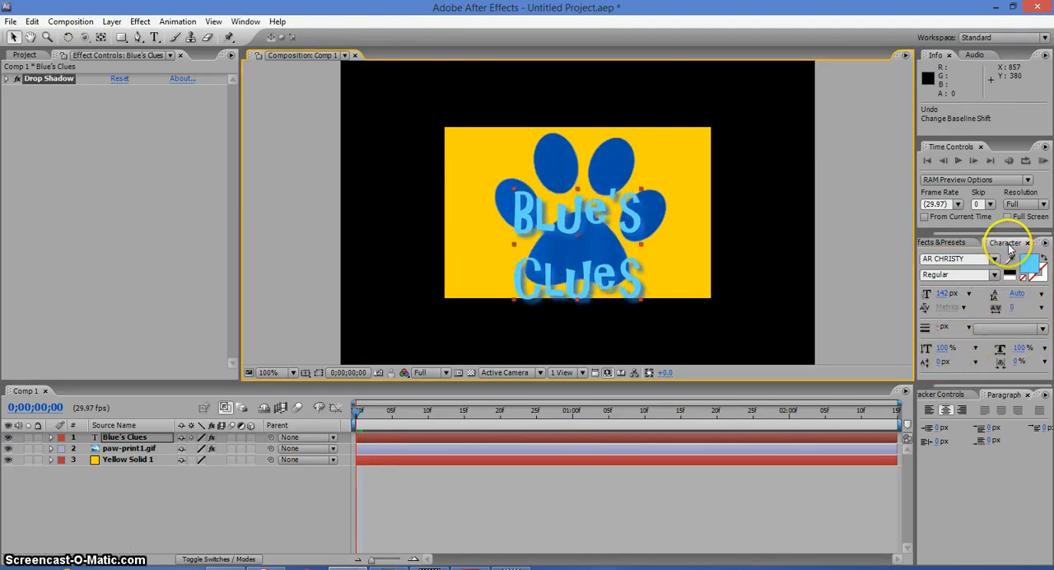
mouse_move(890, 291)
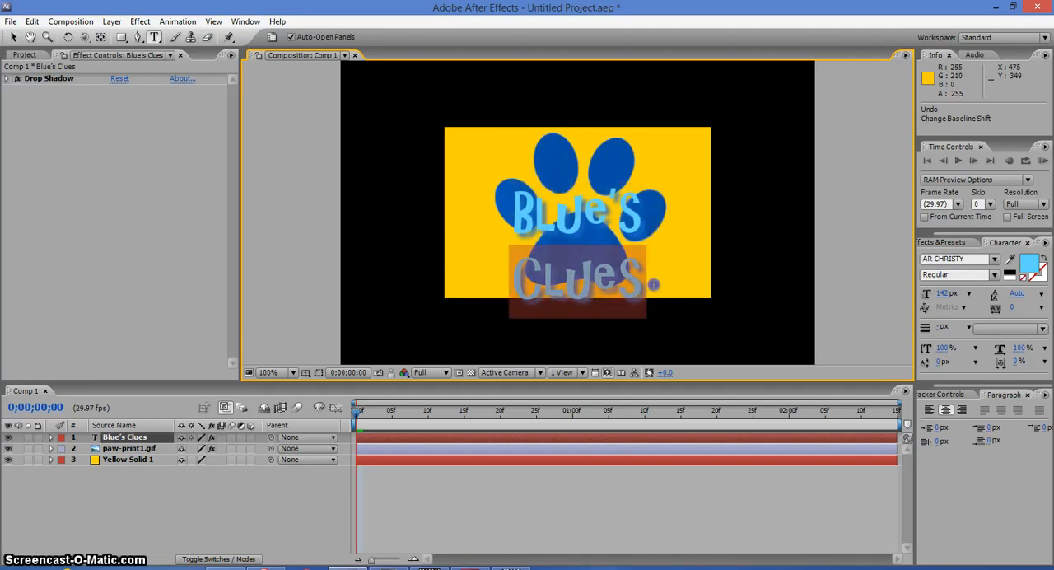
mouse_move(569, 284)
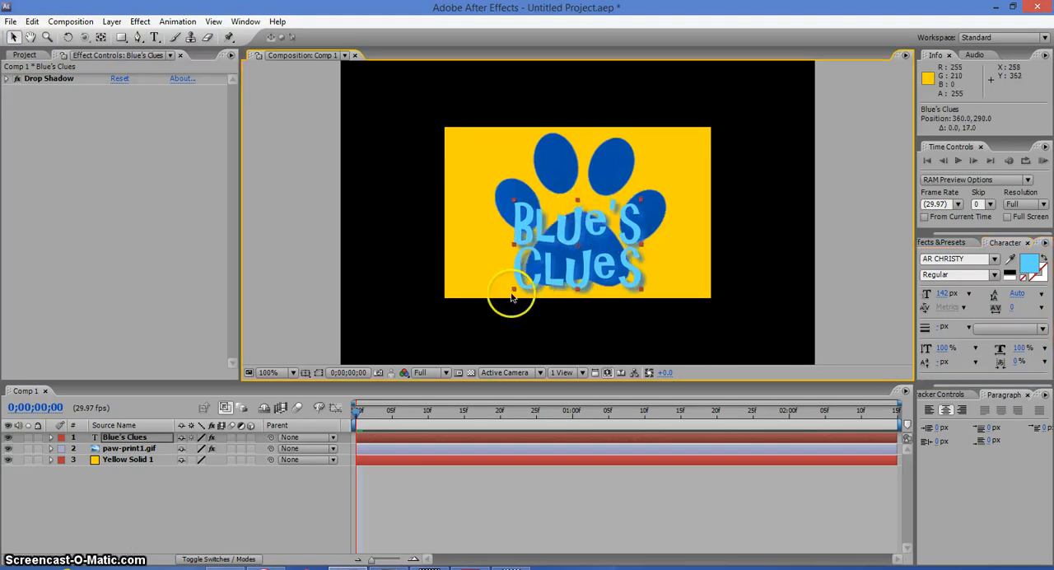
drag(512, 291, 513, 289)
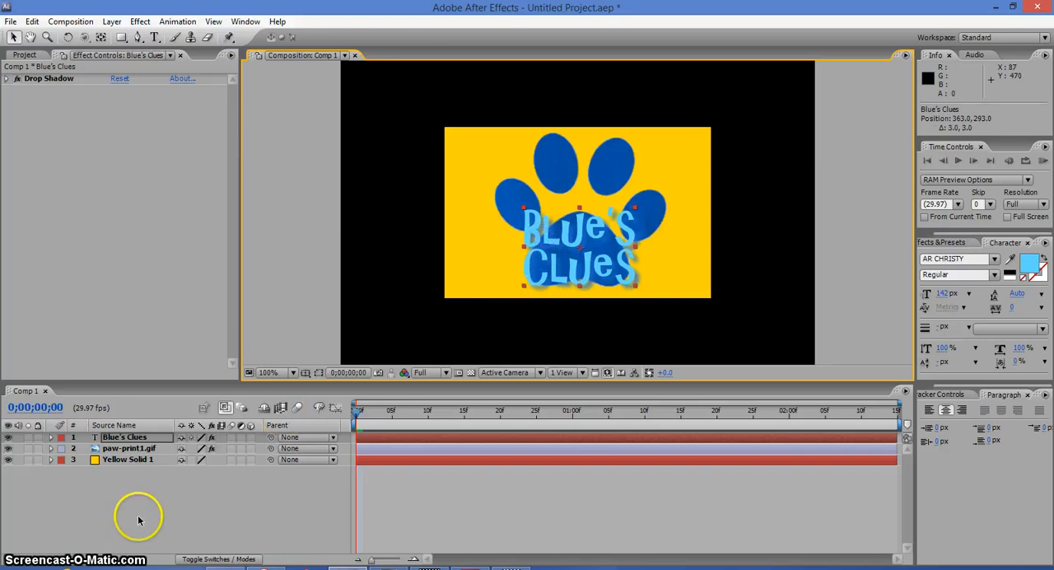
Pre-compose the three layers into a composition named Cover and select its title layer
click(112, 21)
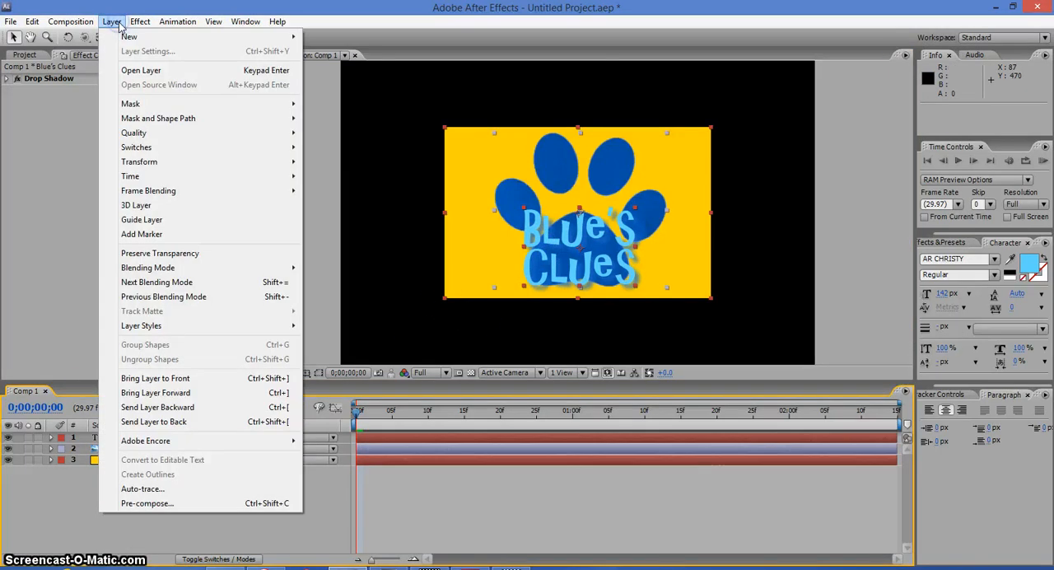
mouse_move(173, 510)
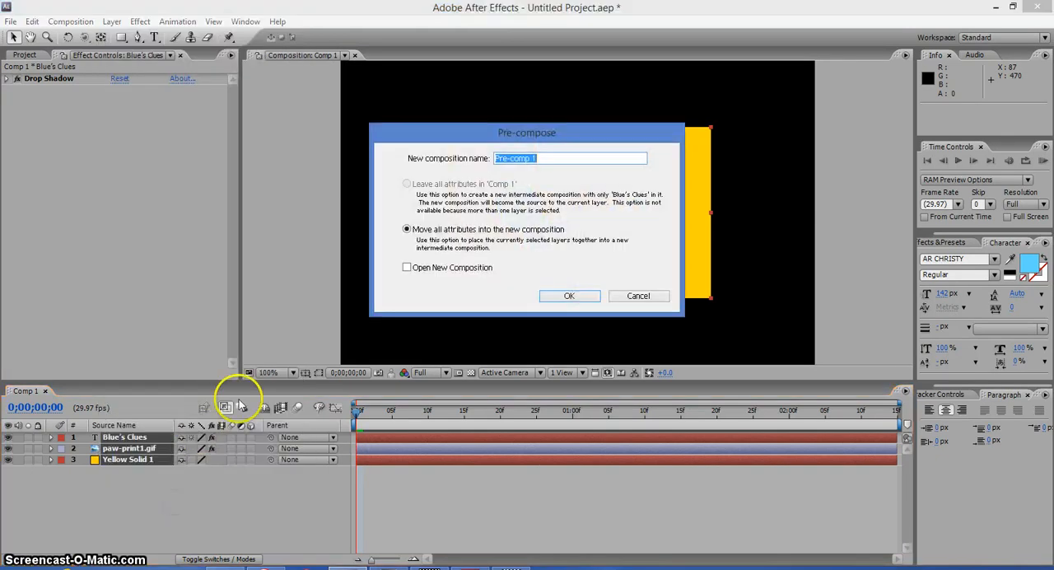
mouse_move(547, 248)
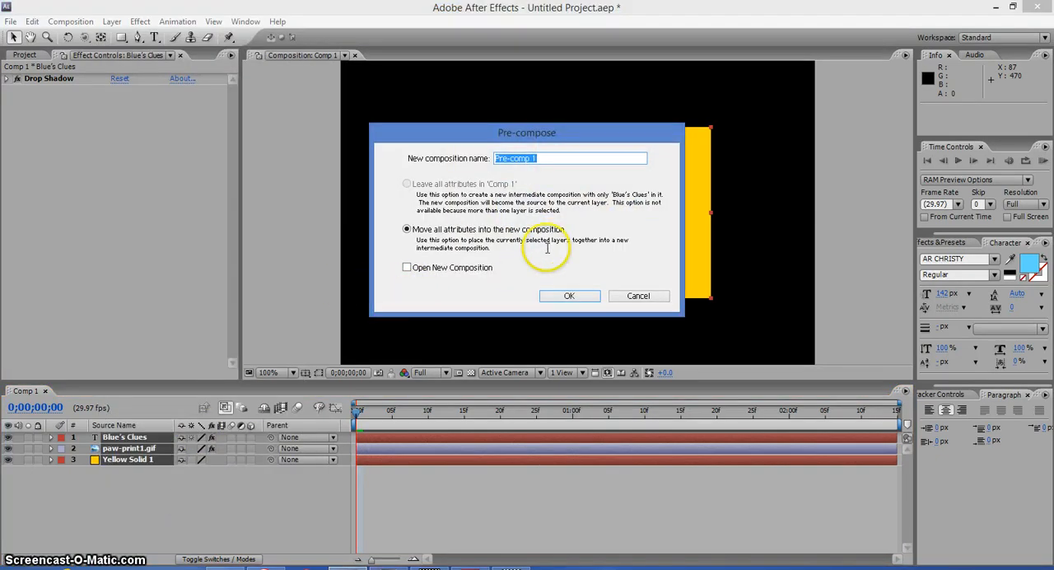
text(Cover)
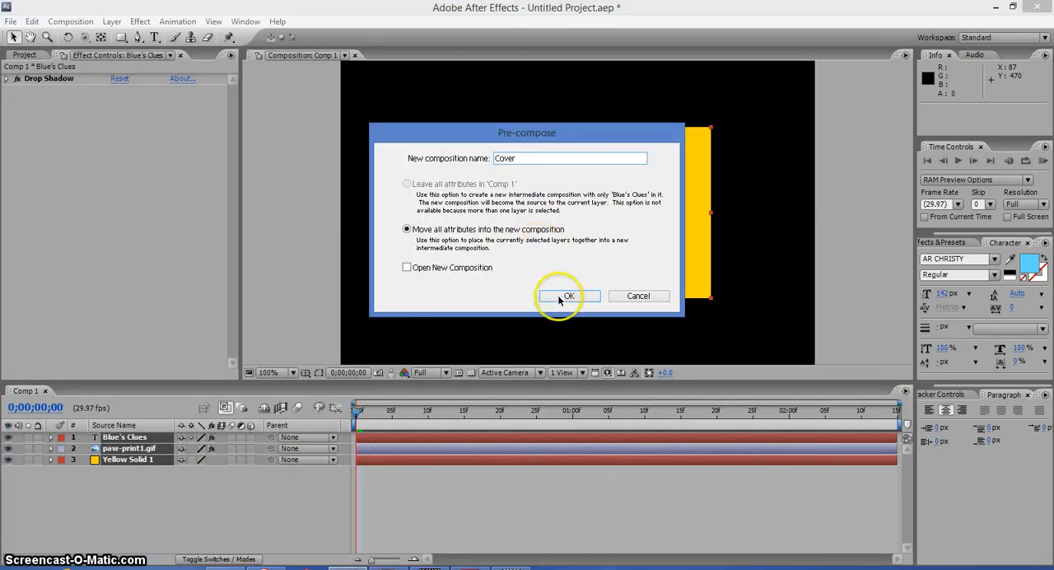
click(568, 297)
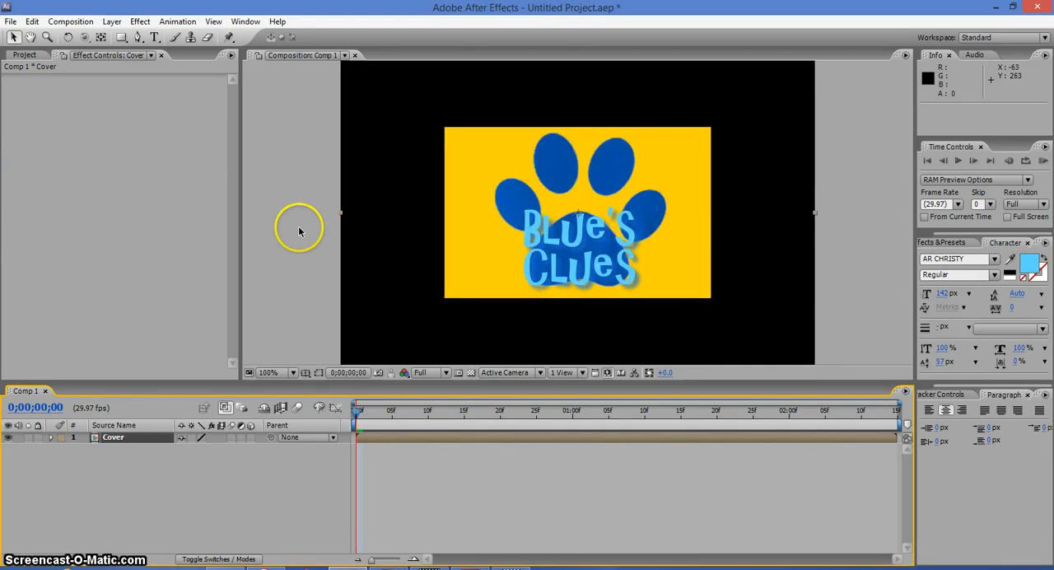
double_click(112, 436)
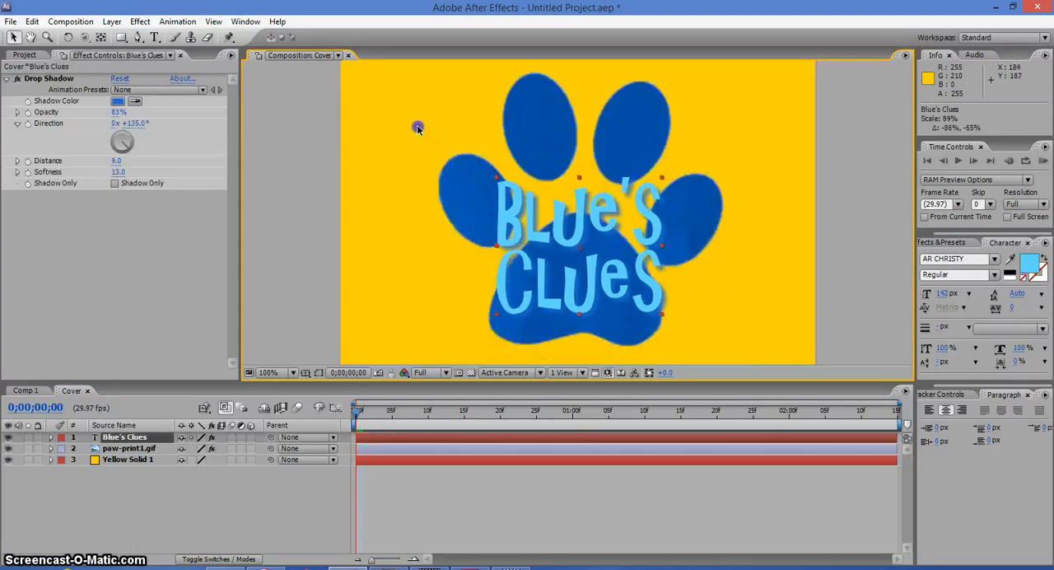
drag(418, 129, 508, 218)
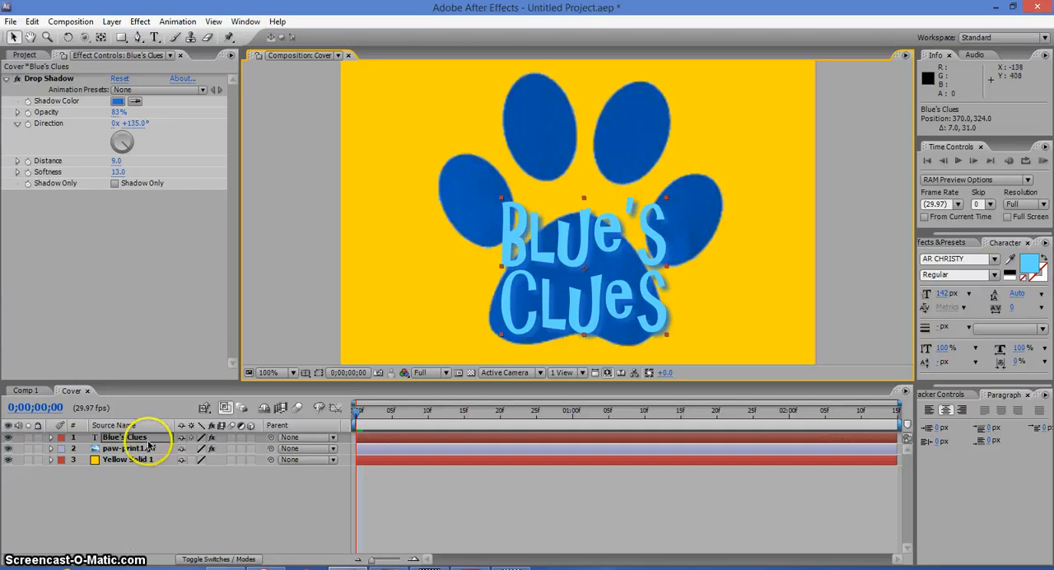
click(72, 391)
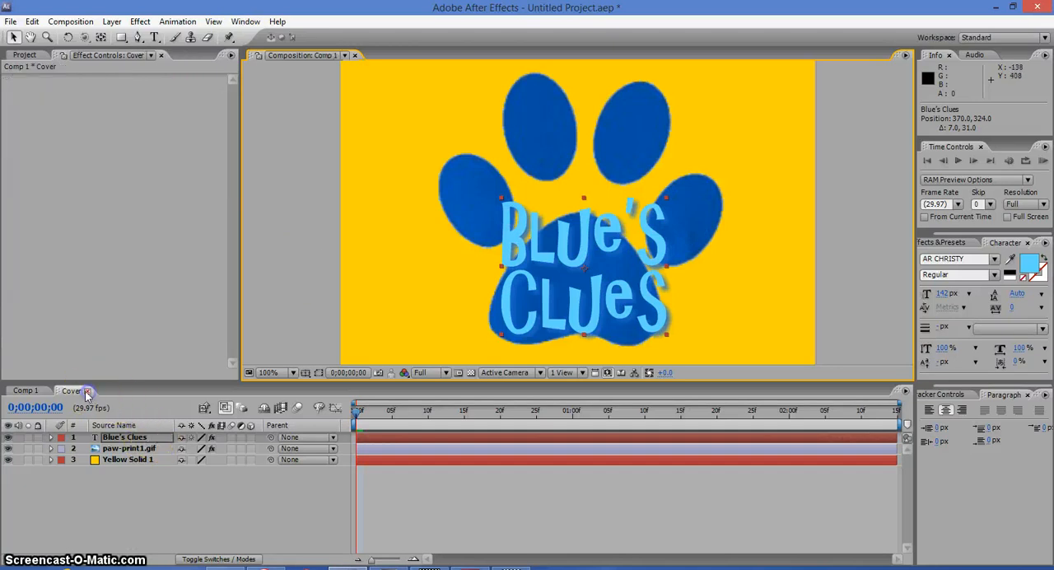
Return to the Comp 1 timeline holding the single Cover layer
click(72, 390)
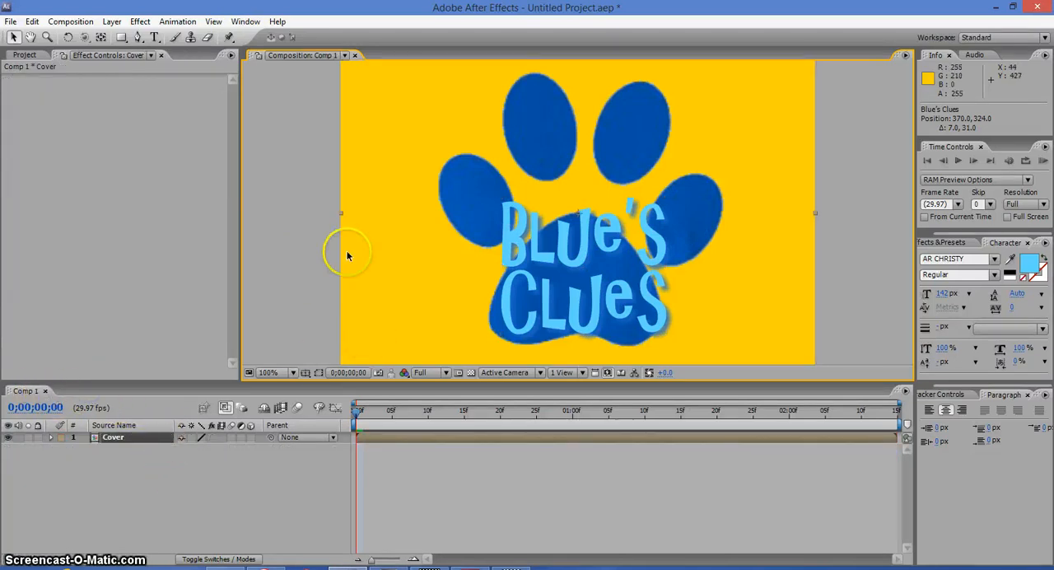
mouse_move(178, 366)
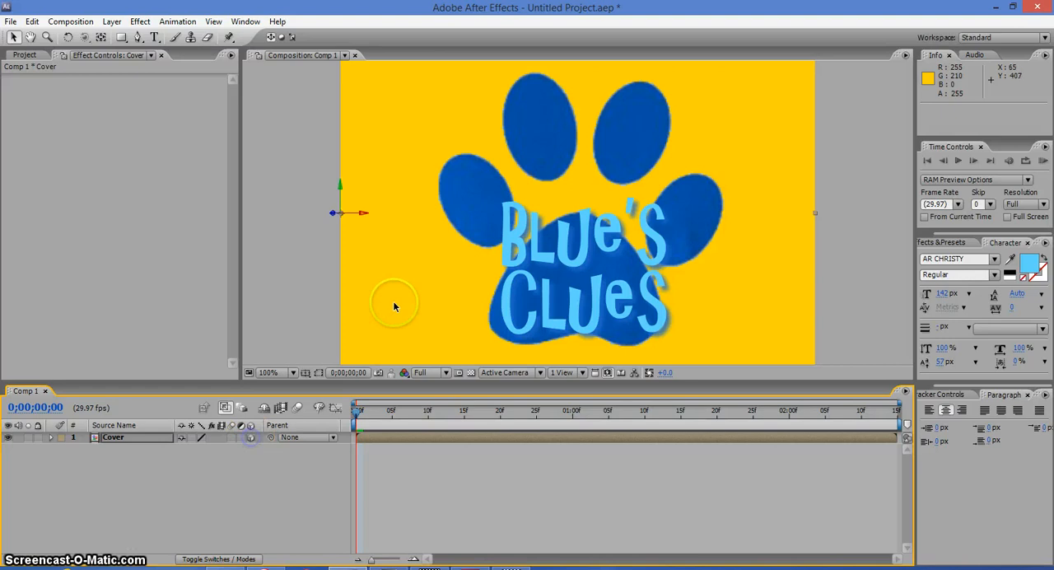
click(267, 372)
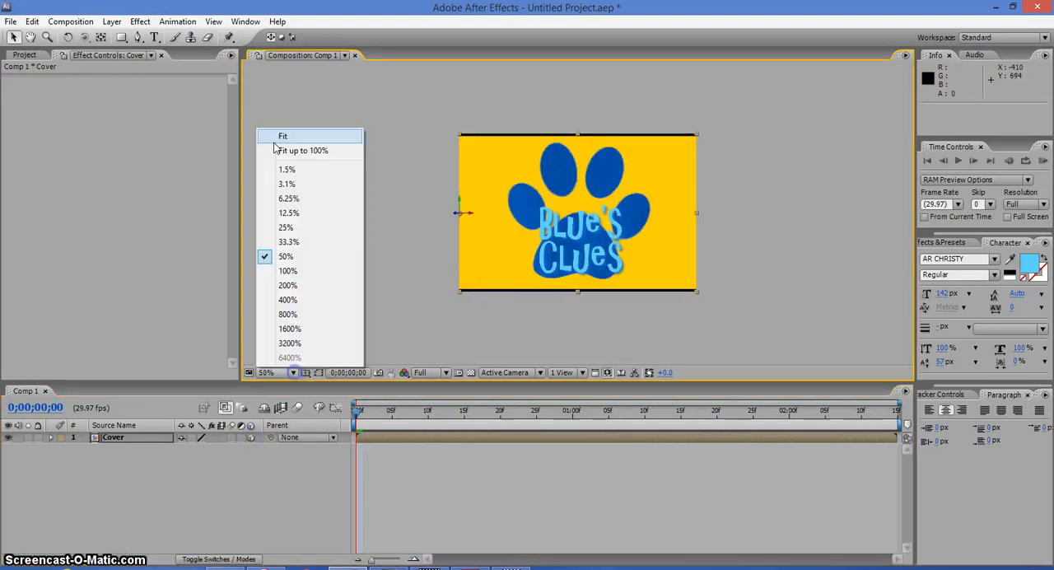
click(283, 135)
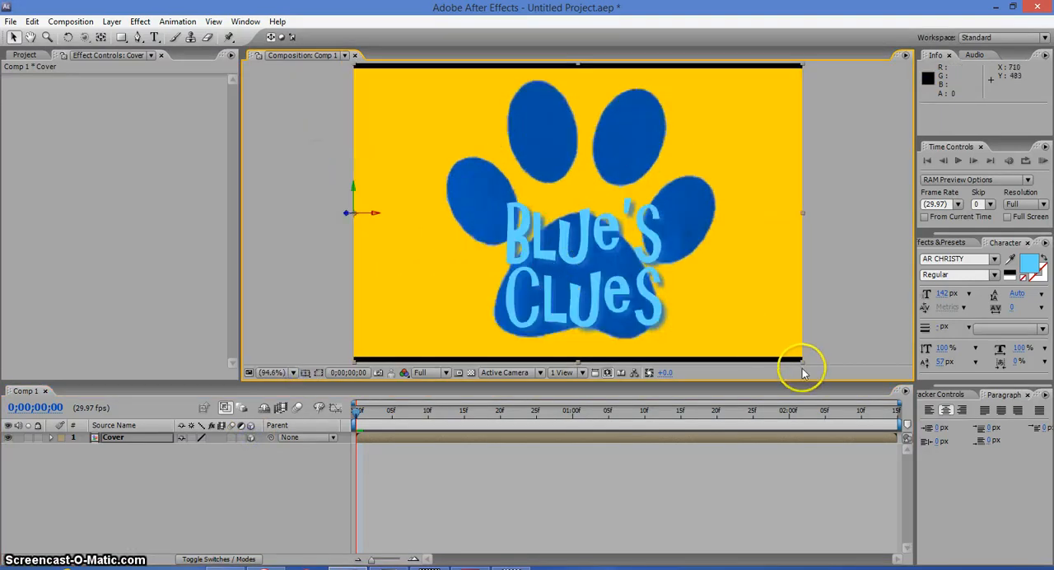
drag(804, 366, 790, 359)
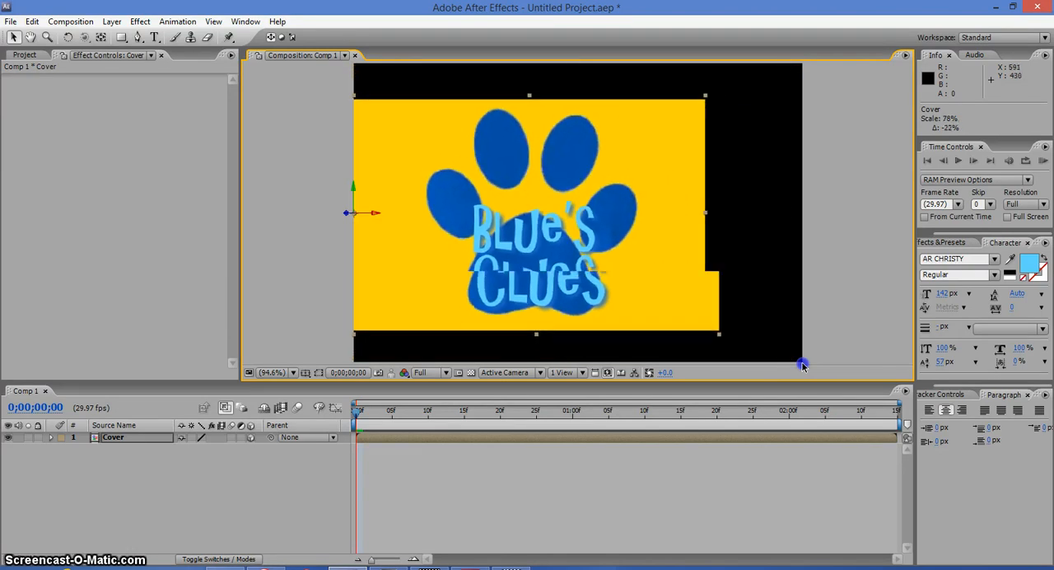
drag(804, 364, 650, 321)
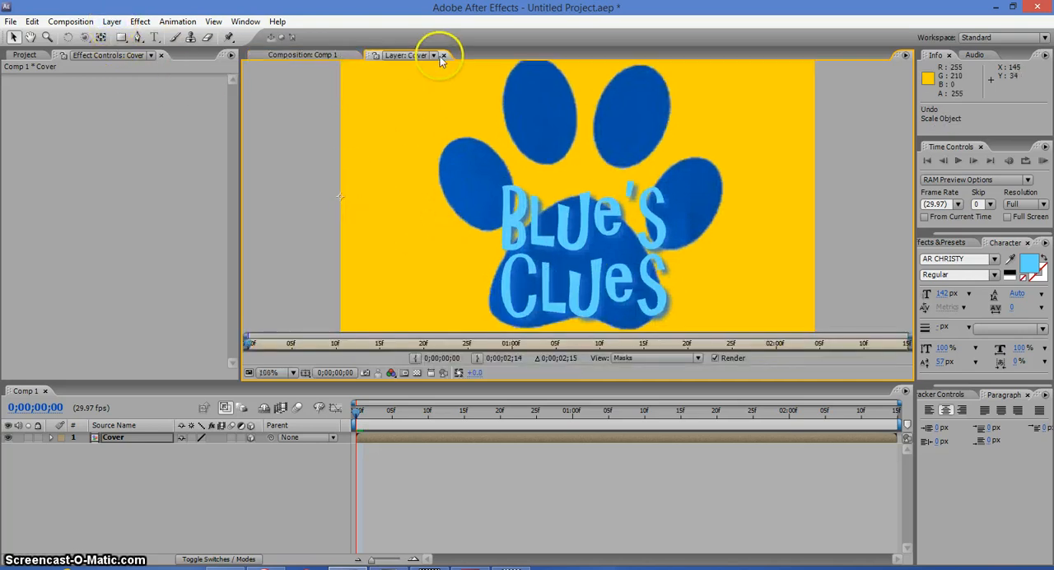
click(443, 56)
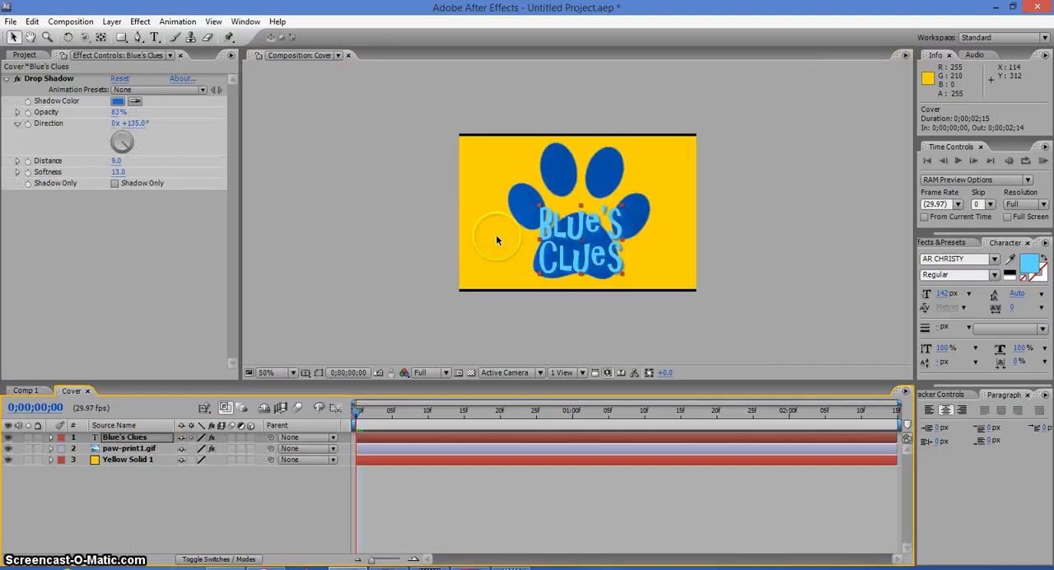
click(129, 457)
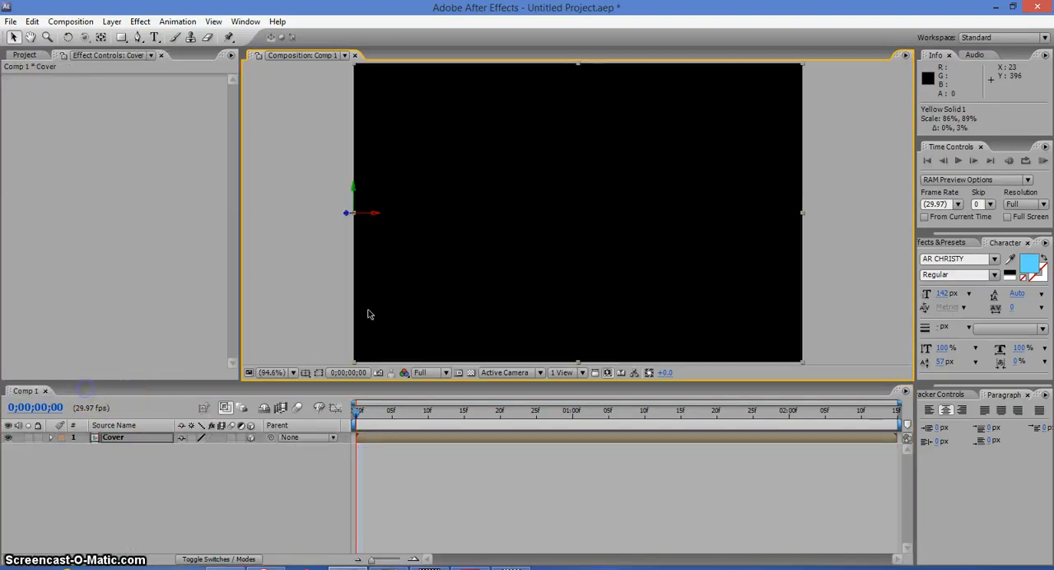
Create Deep Green Solid 1 above the Cover layer in Comp 1
click(112, 22)
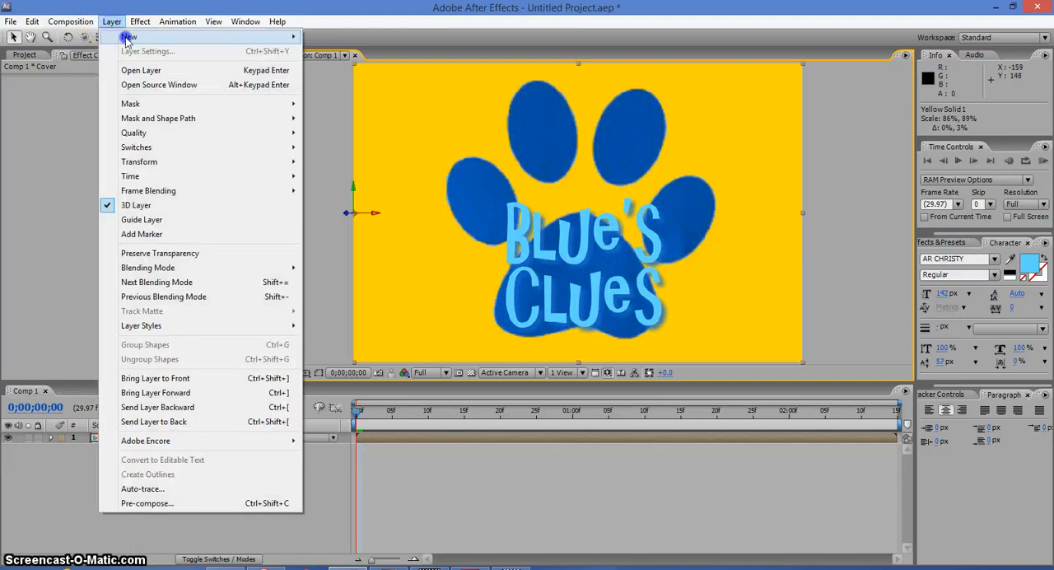
mouse_move(129, 36)
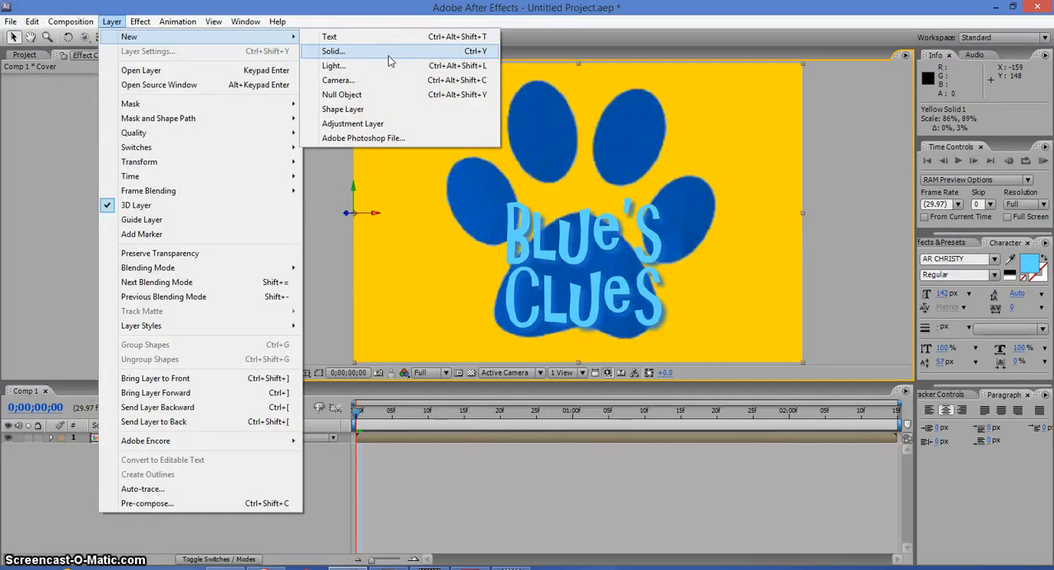
click(332, 51)
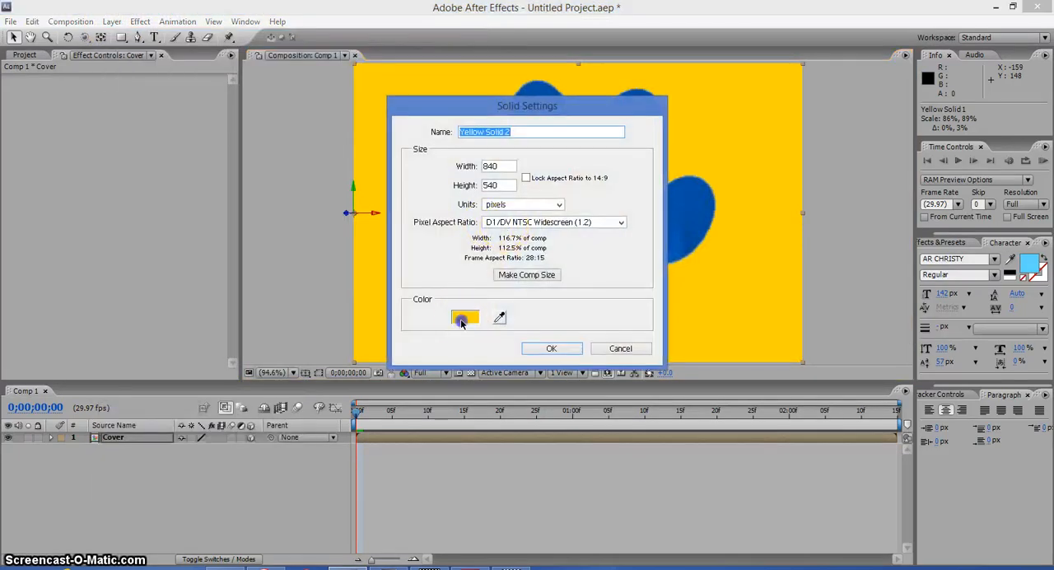
click(465, 318)
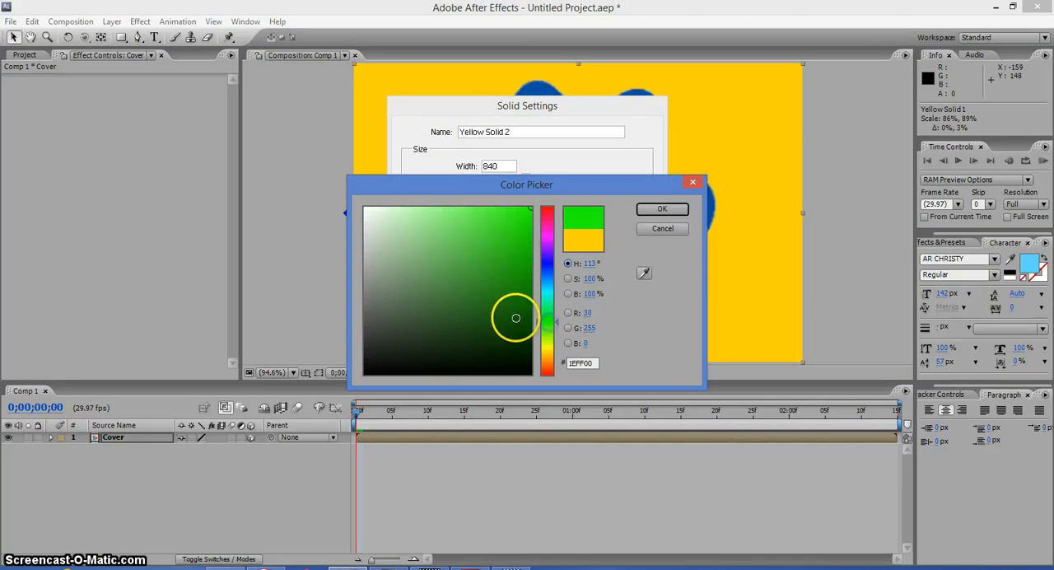
click(662, 208)
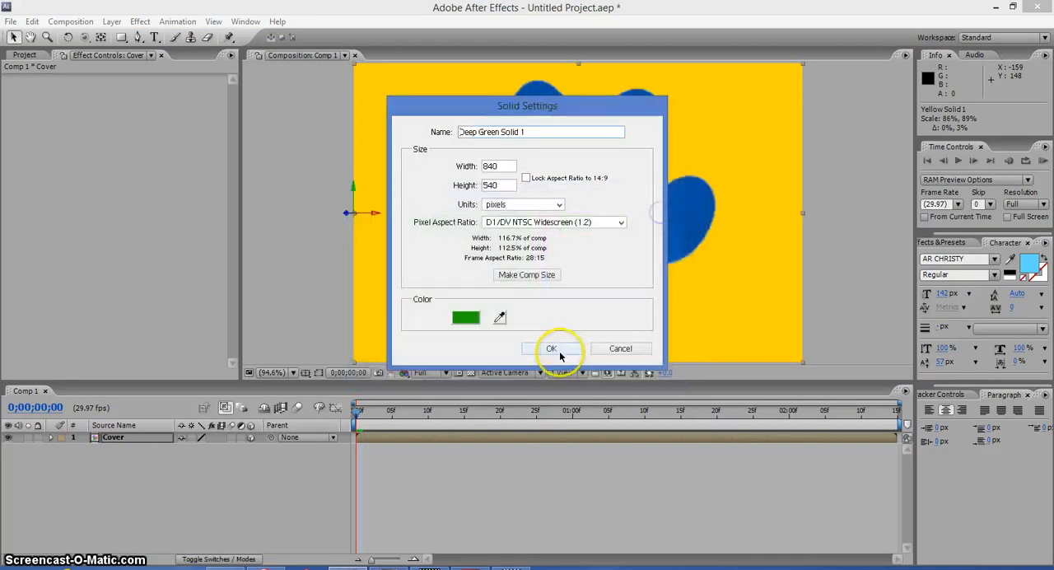
click(550, 348)
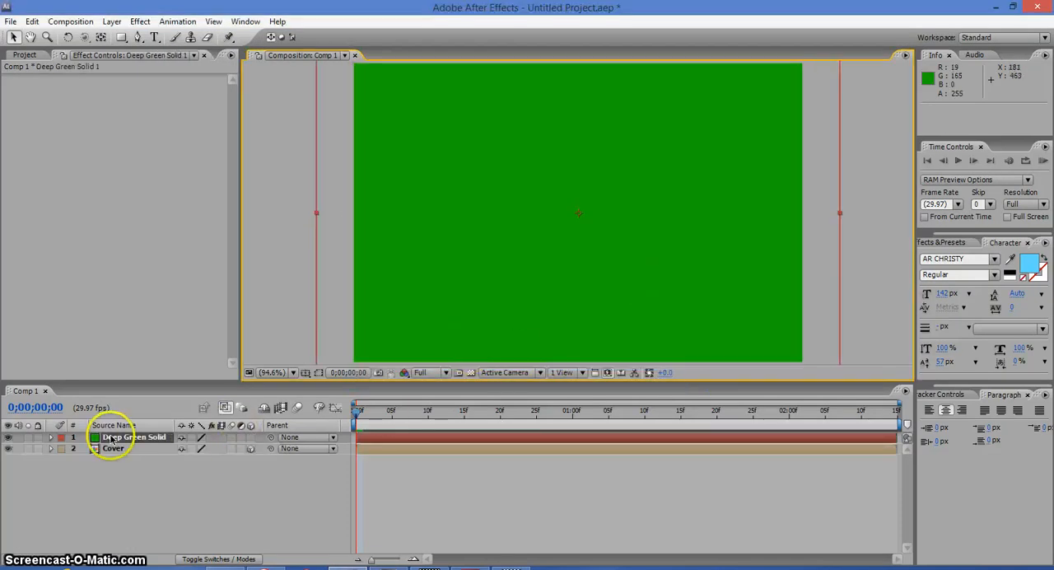
right_click(135, 436)
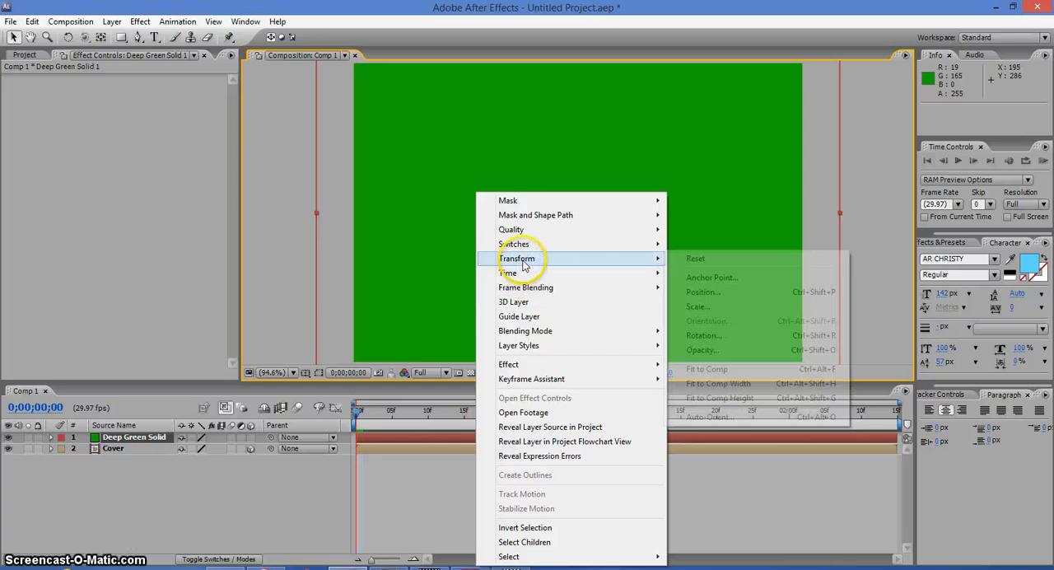
Fit the green solid to the comp and select the Cover layer to move it alongside
click(704, 369)
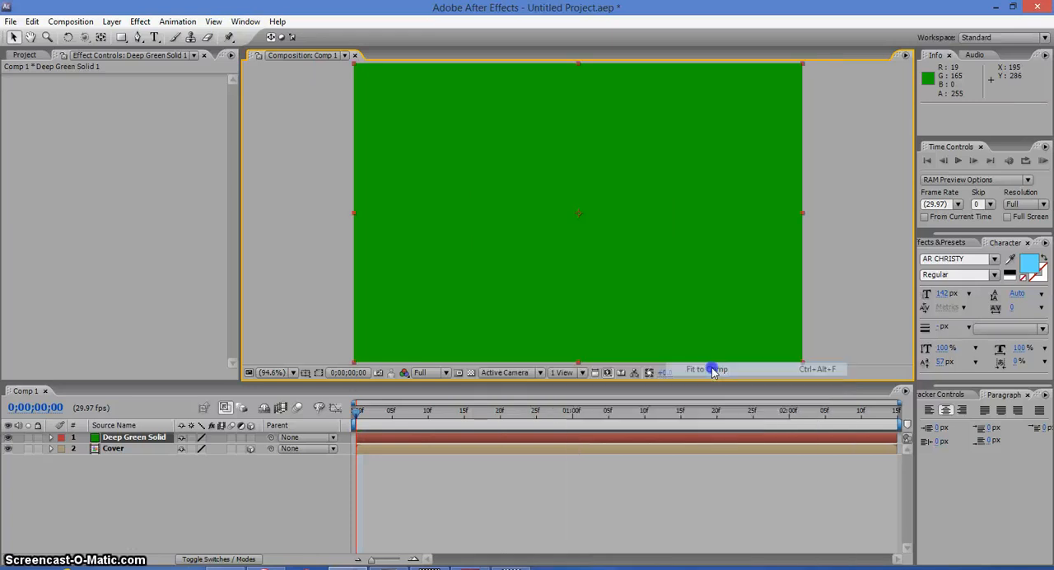
click(135, 437)
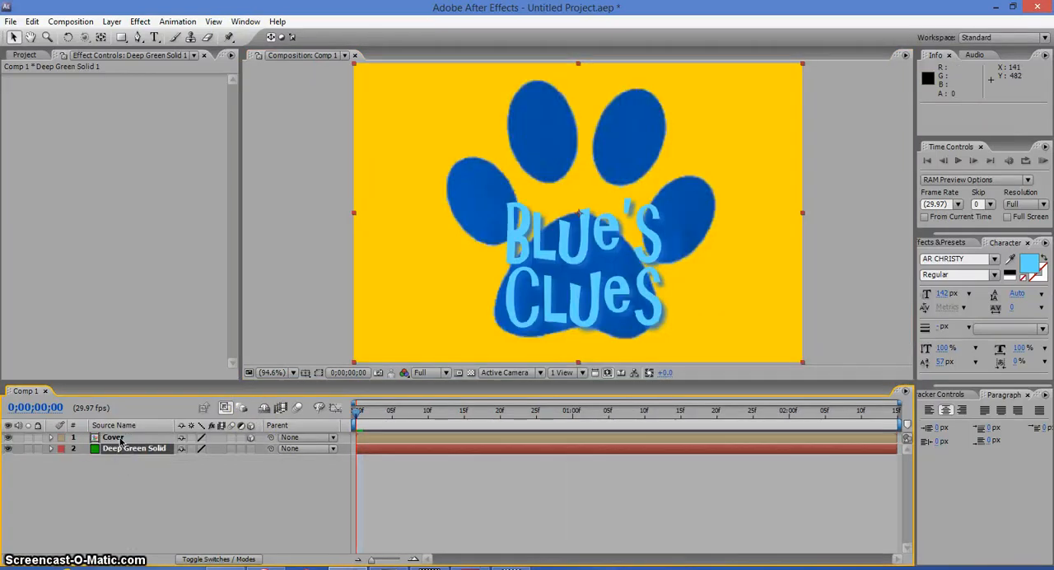
click(112, 437)
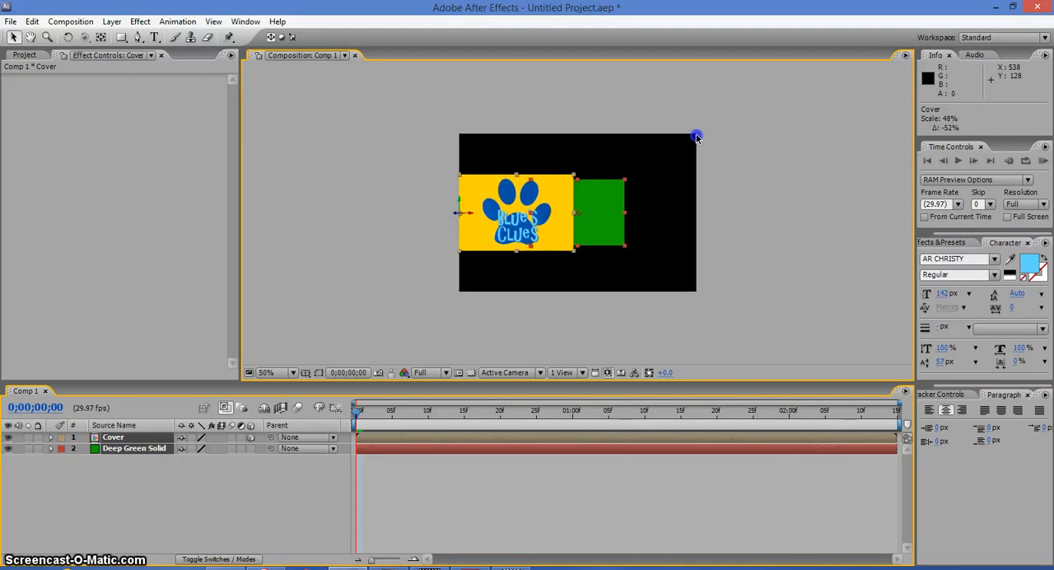
click(266, 372)
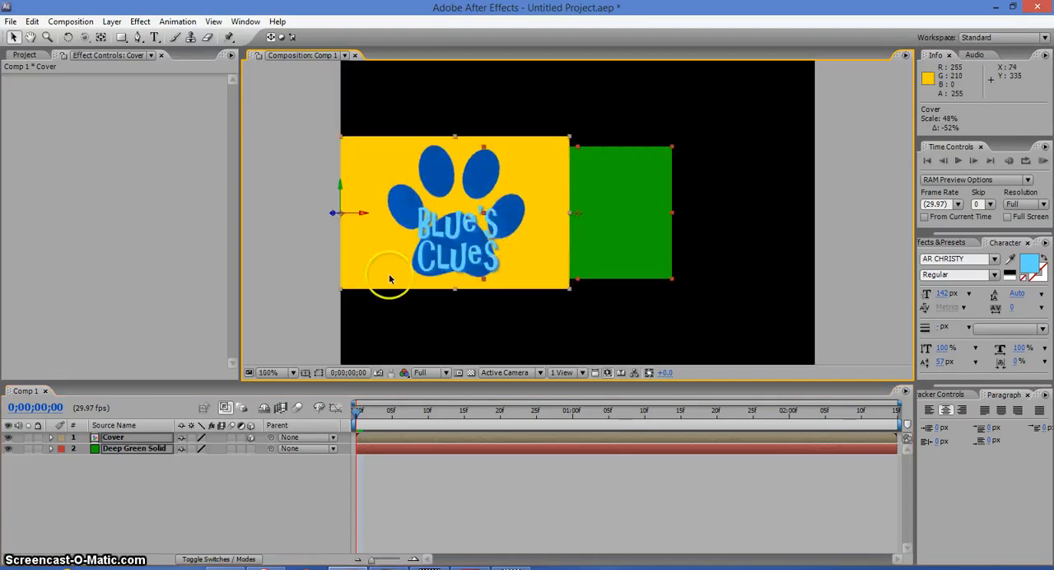
Resize the Deep Green Solid so it matches the cover, edges touching
click(135, 448)
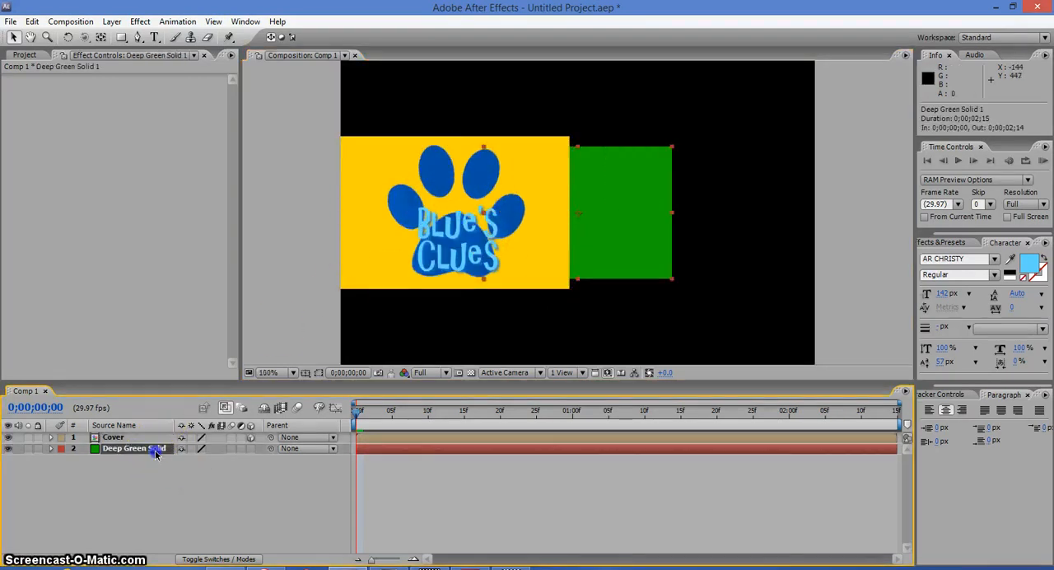
drag(671, 148, 674, 148)
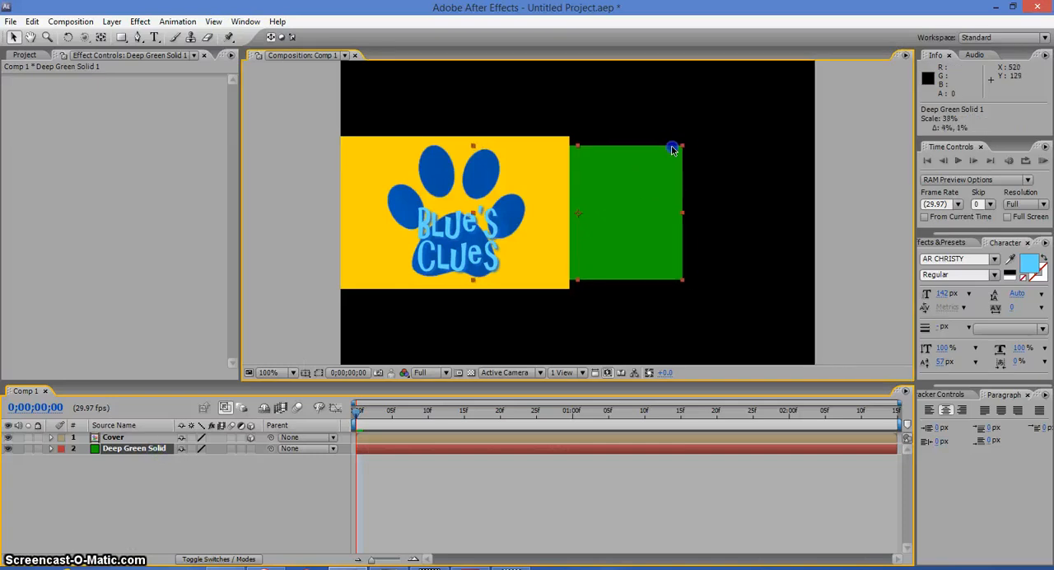
drag(681, 149, 695, 139)
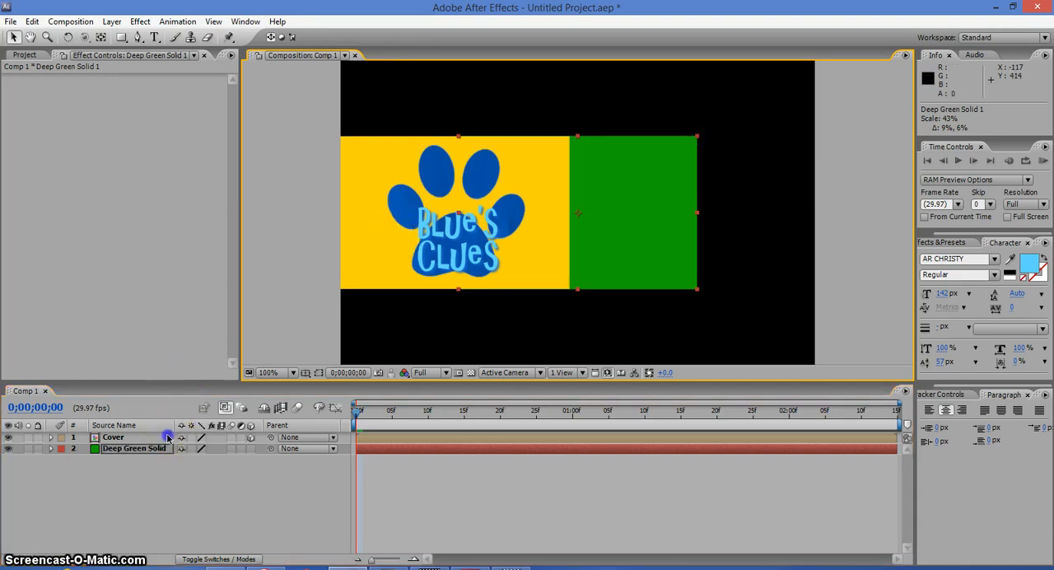
Move the Cover layer's anchor to its left edge and centre it over the green backing
click(112, 437)
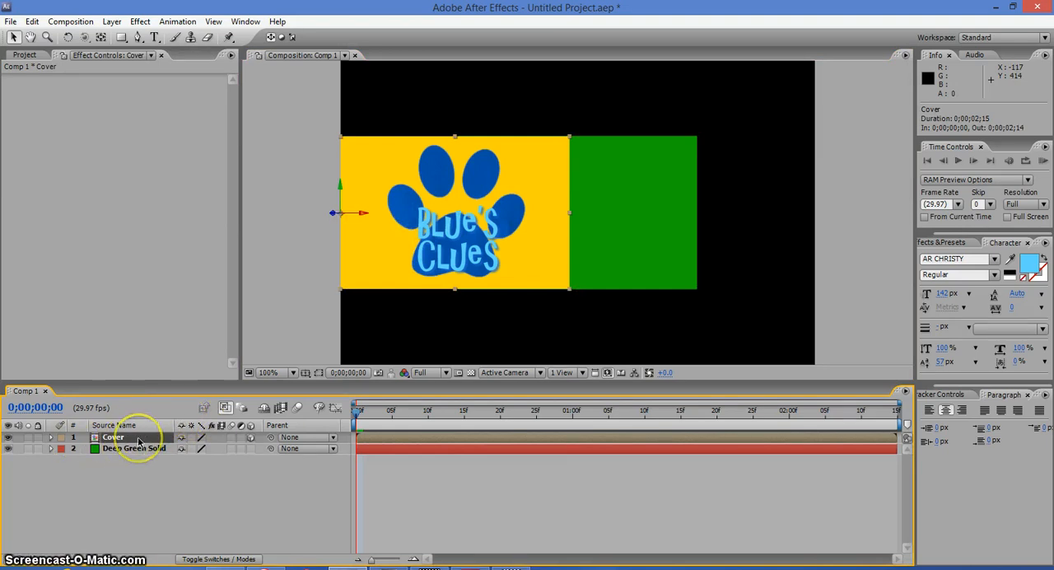
click(49, 436)
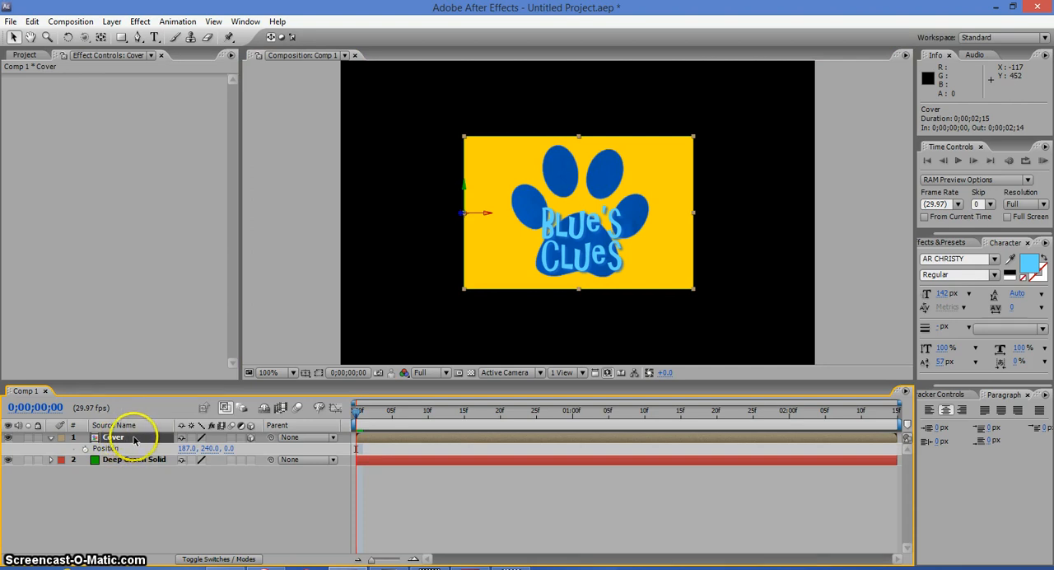
mouse_move(128, 438)
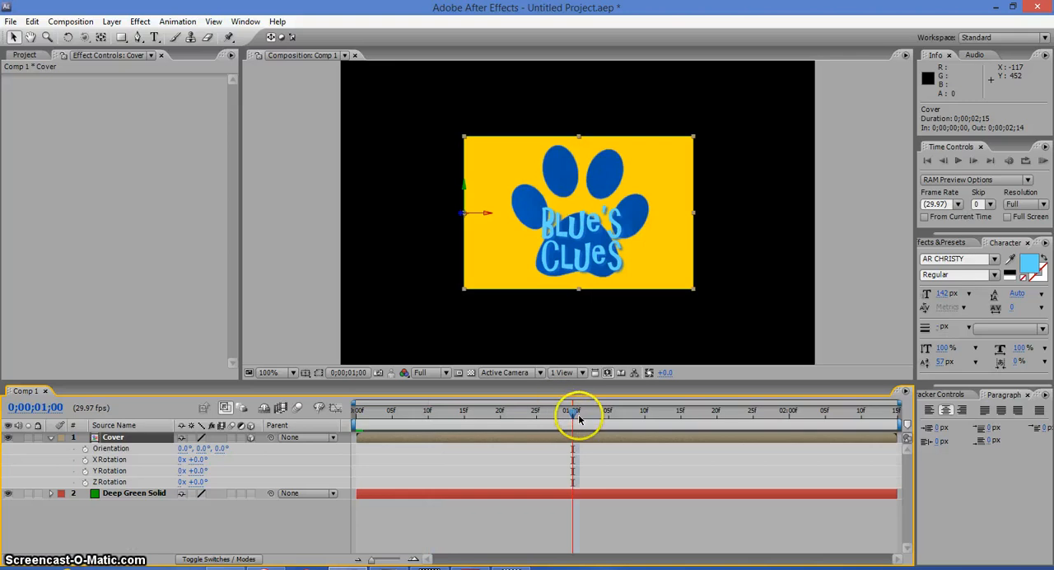
mouse_move(576, 418)
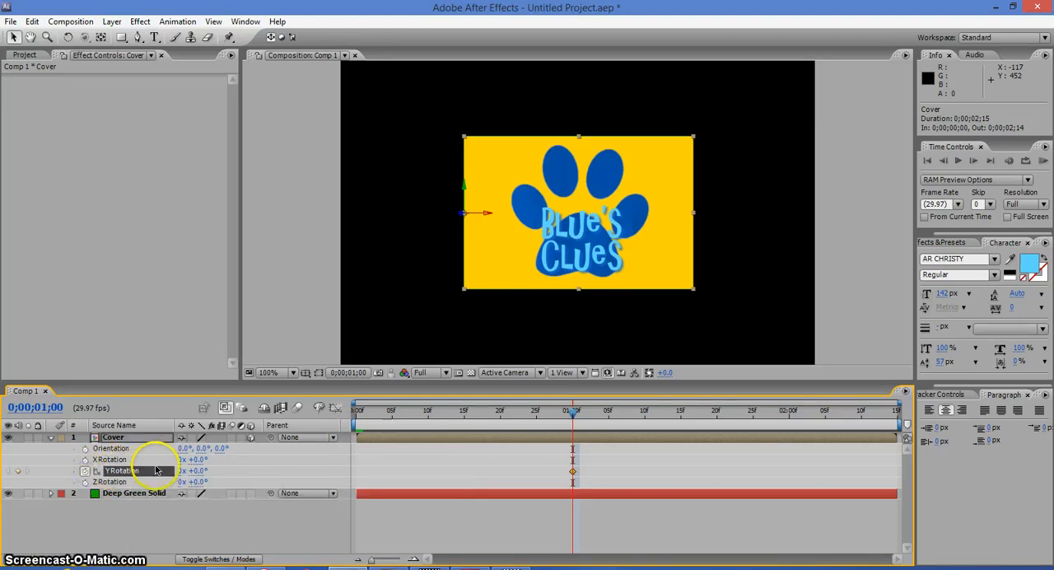
mouse_move(244, 464)
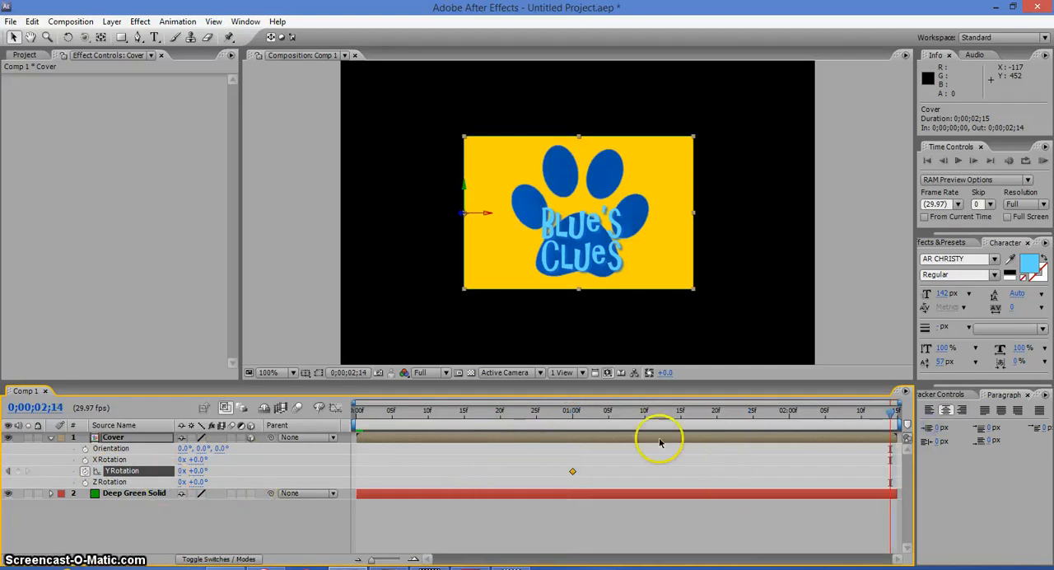
Keyframe the 3D Cover's Y Rotation at 1s and 2s so it swings open, then return to frame 0
click(788, 410)
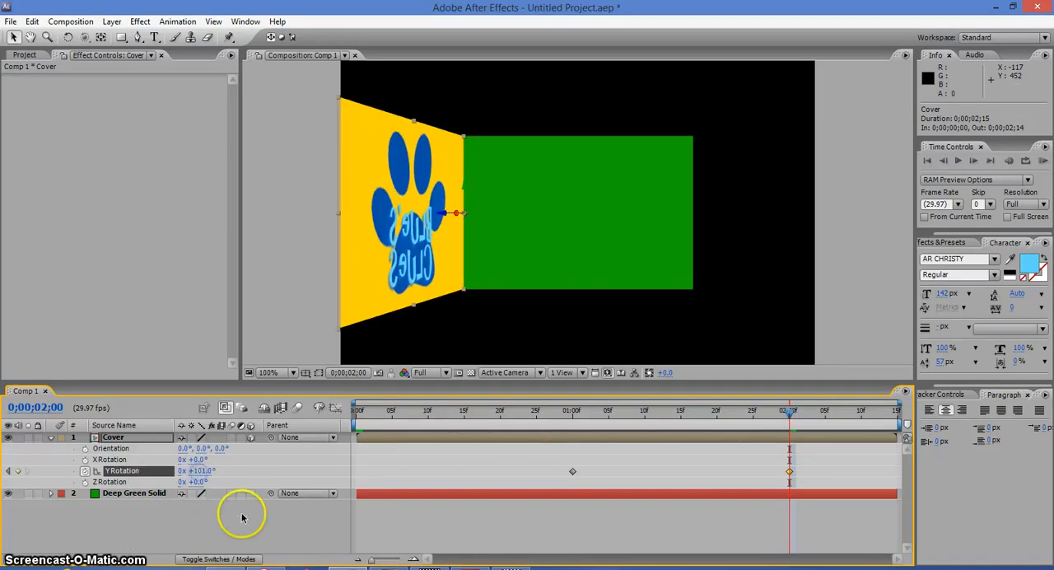
click(715, 410)
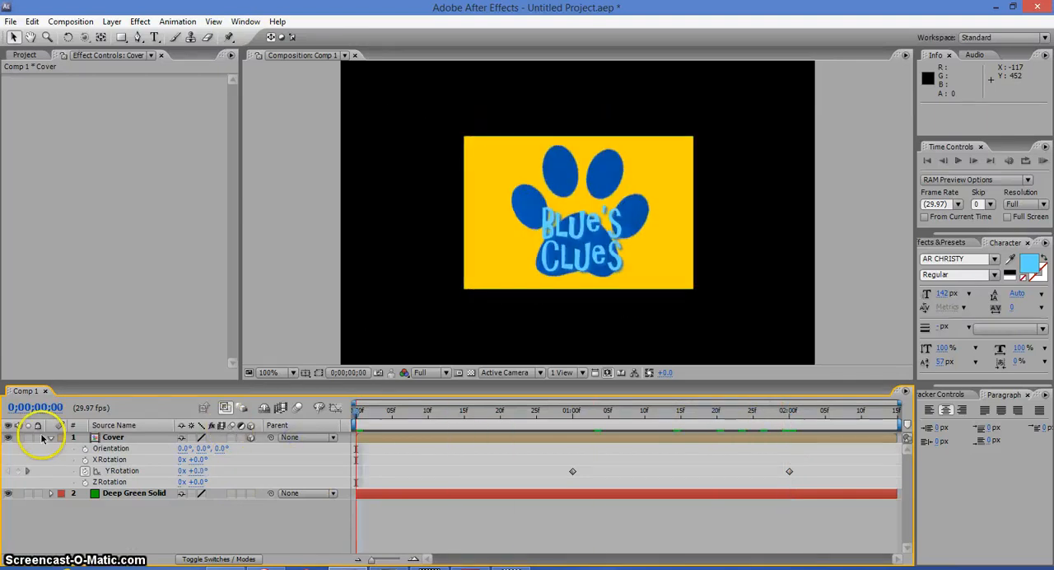
Set Comp 1's duration to 0;00;02;15 in Composition Settings
click(26, 437)
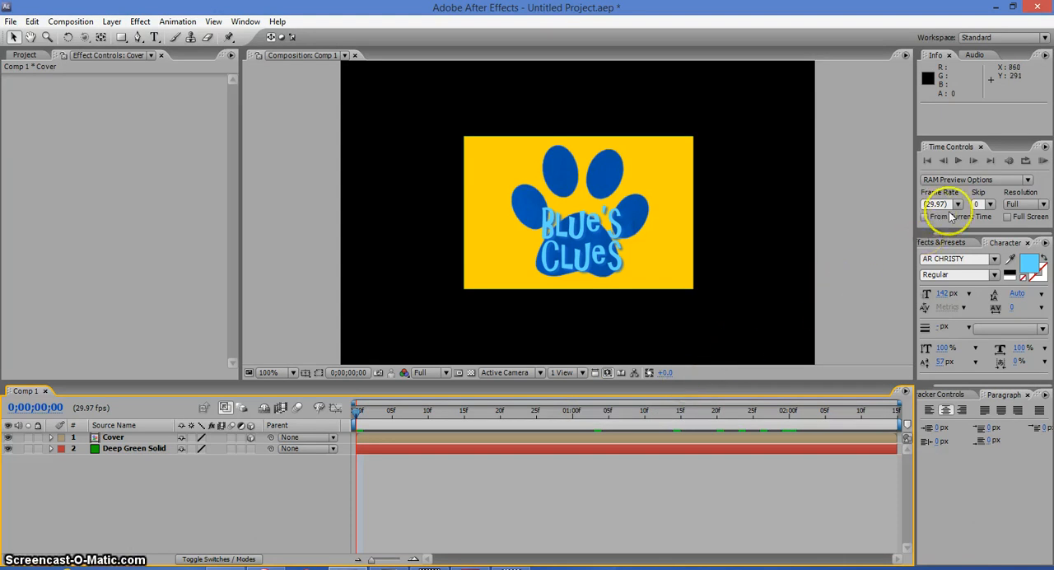
mouse_move(853, 229)
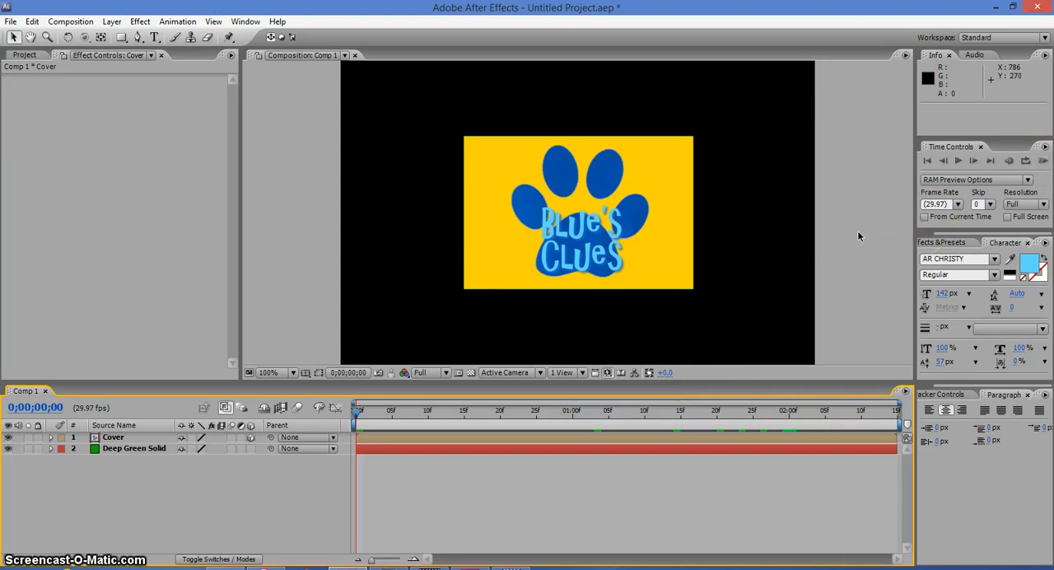
click(69, 21)
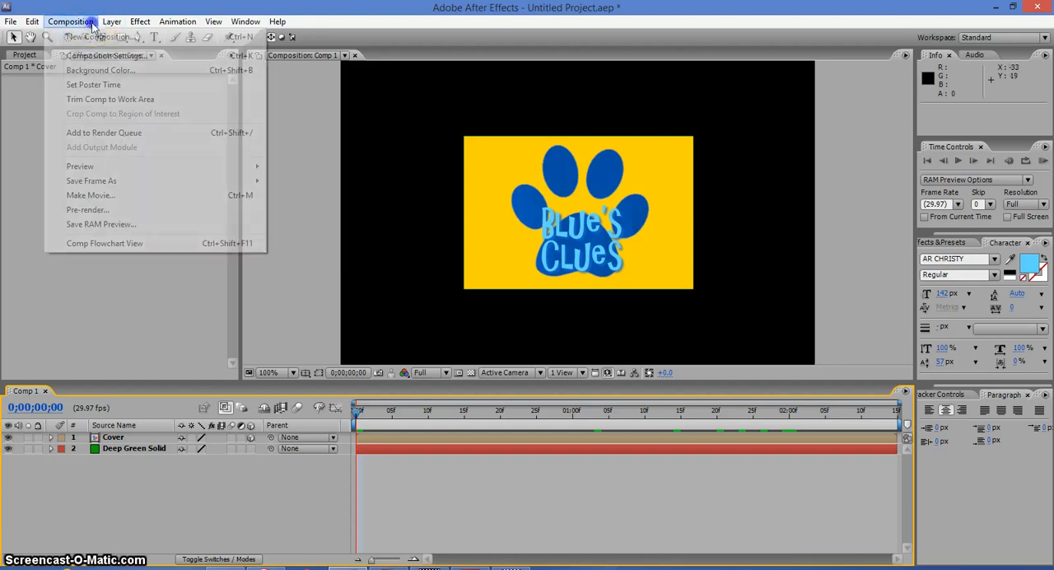
click(100, 56)
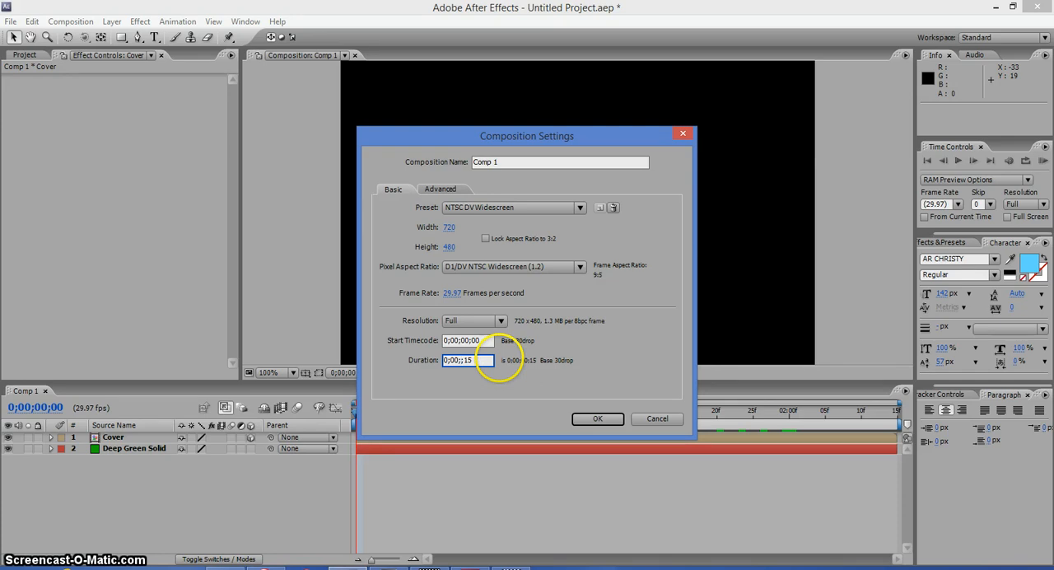
text(0;00;02;15)
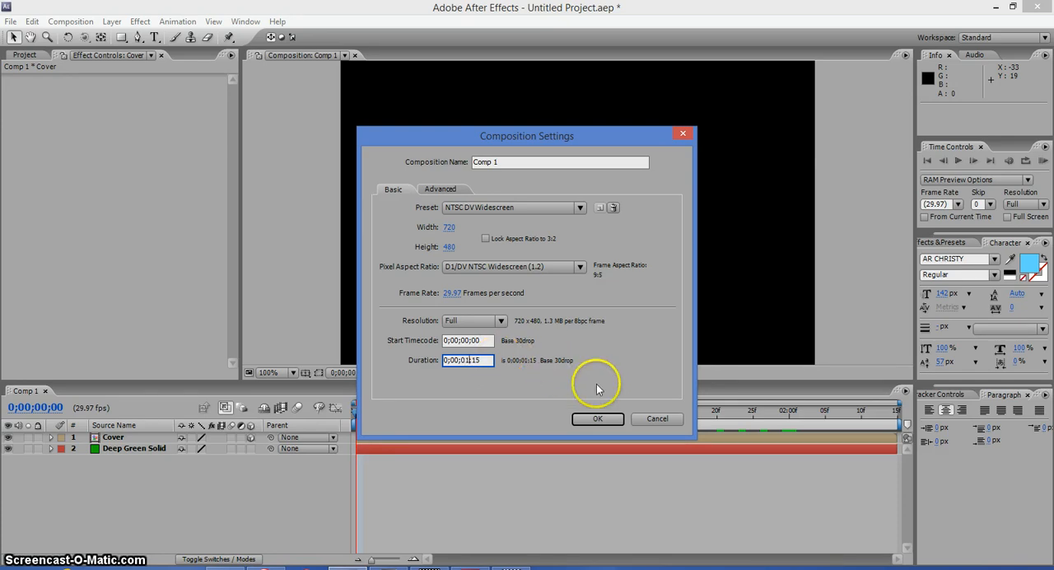
click(597, 419)
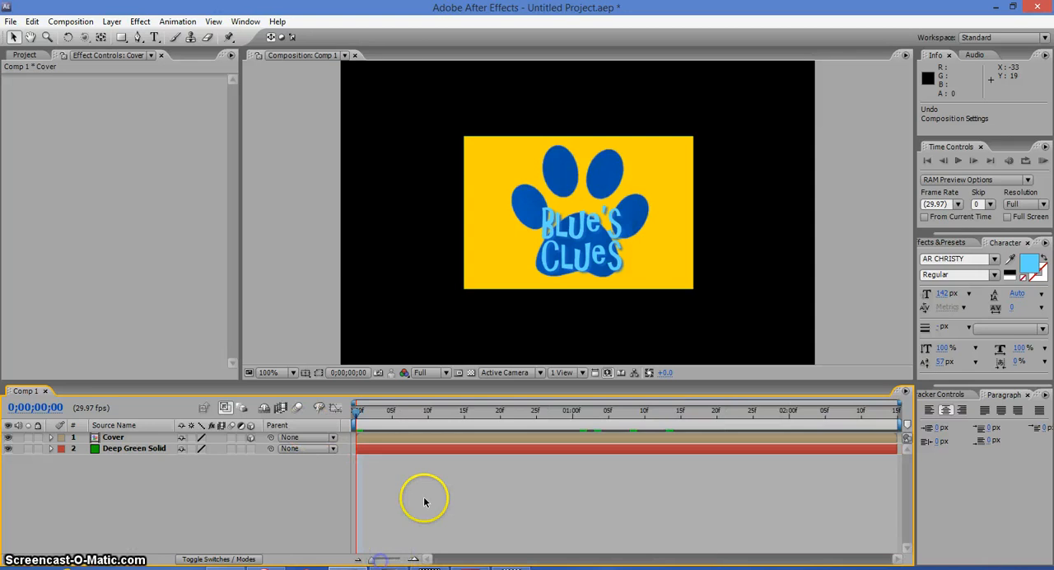
mouse_move(619, 319)
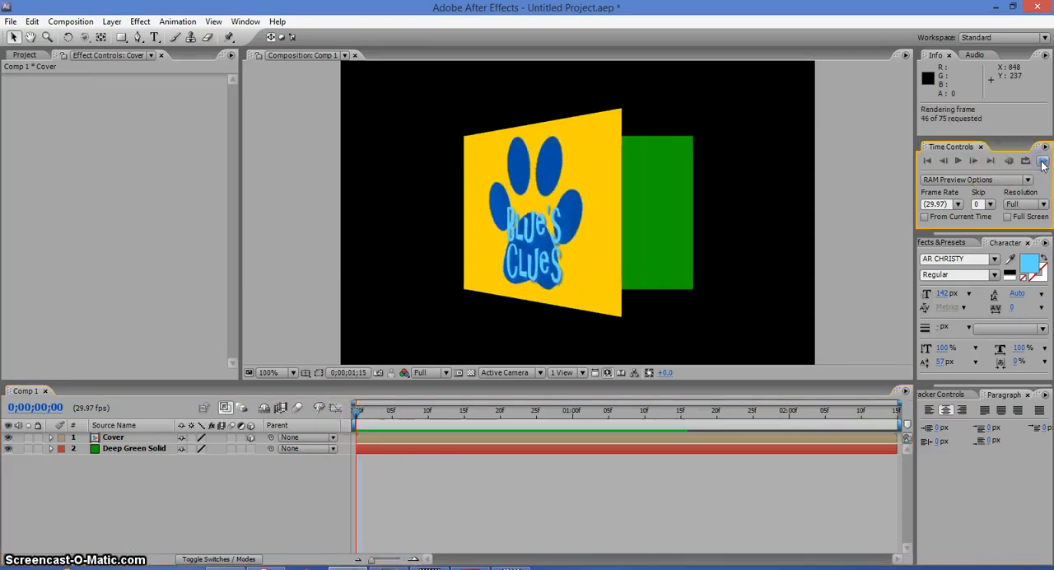
Run a RAM Preview of the cover swinging open over the green solid
click(1040, 161)
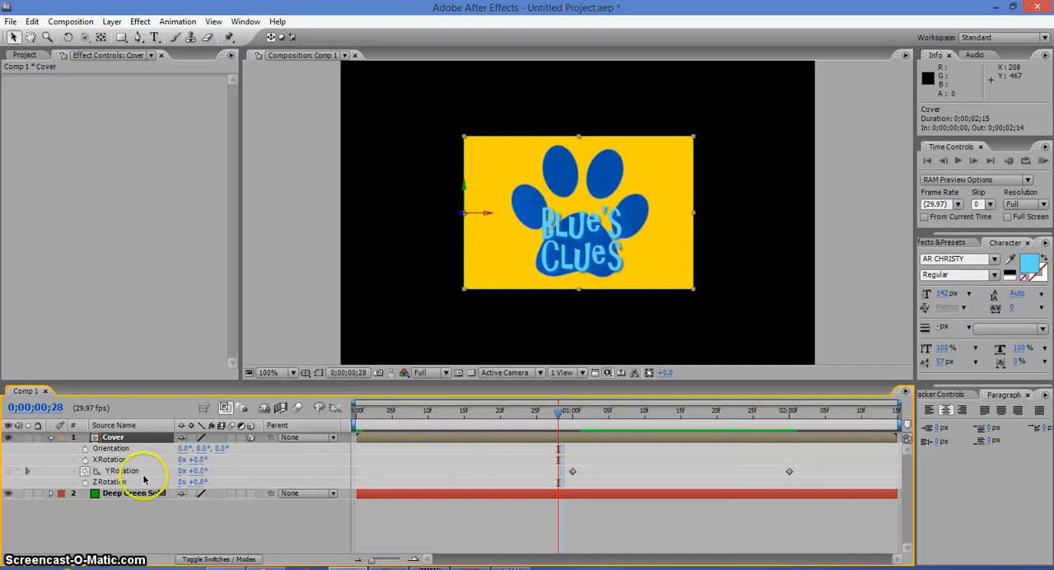
mouse_move(122, 471)
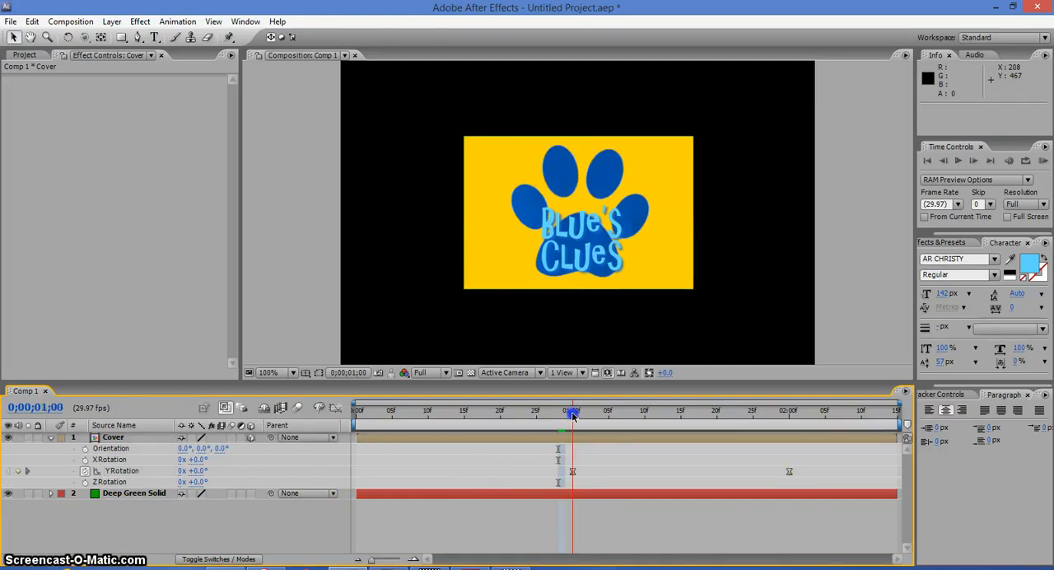
Select both Y Rotation keyframes and apply Easy Ease to them
drag(573, 410, 669, 410)
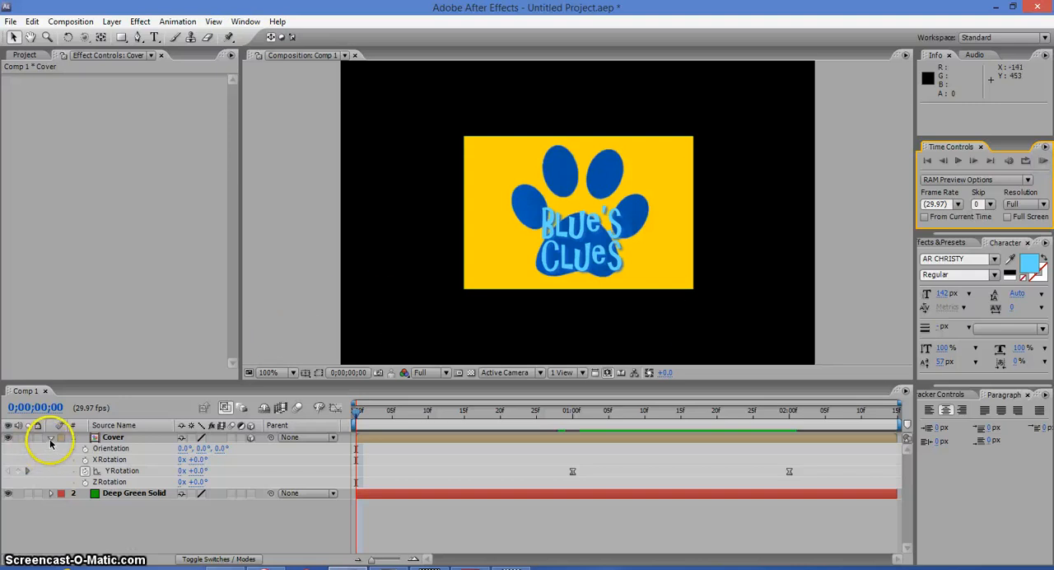
Collapse the Cover layer so only the two layers are listed
click(49, 436)
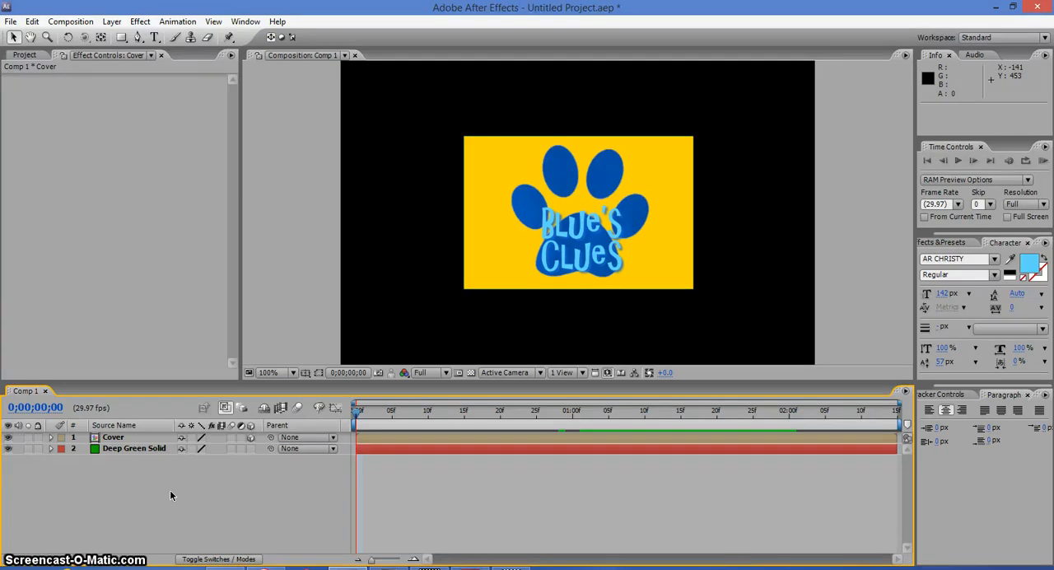
mouse_move(154, 501)
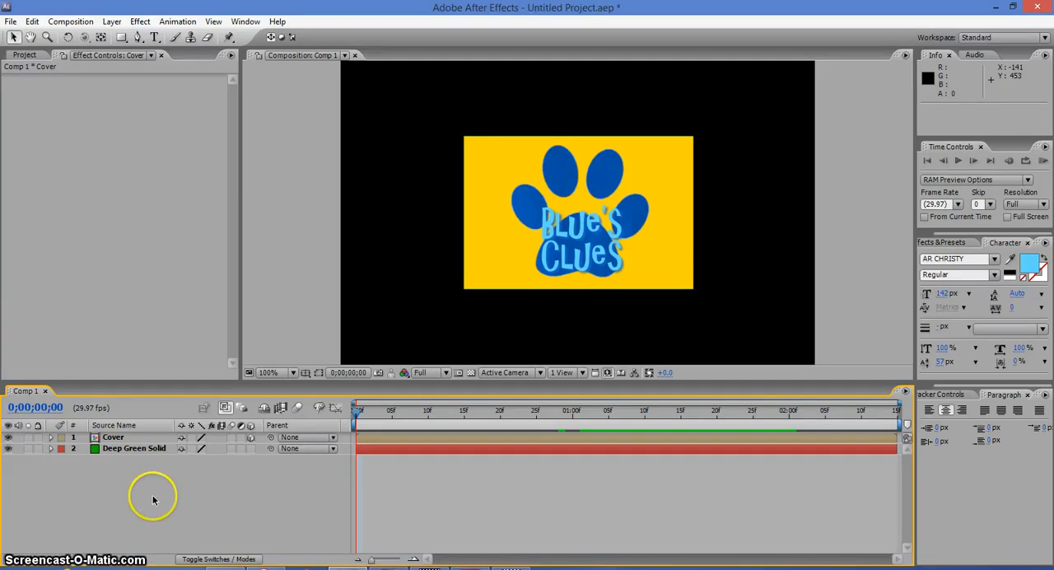
mouse_move(287, 306)
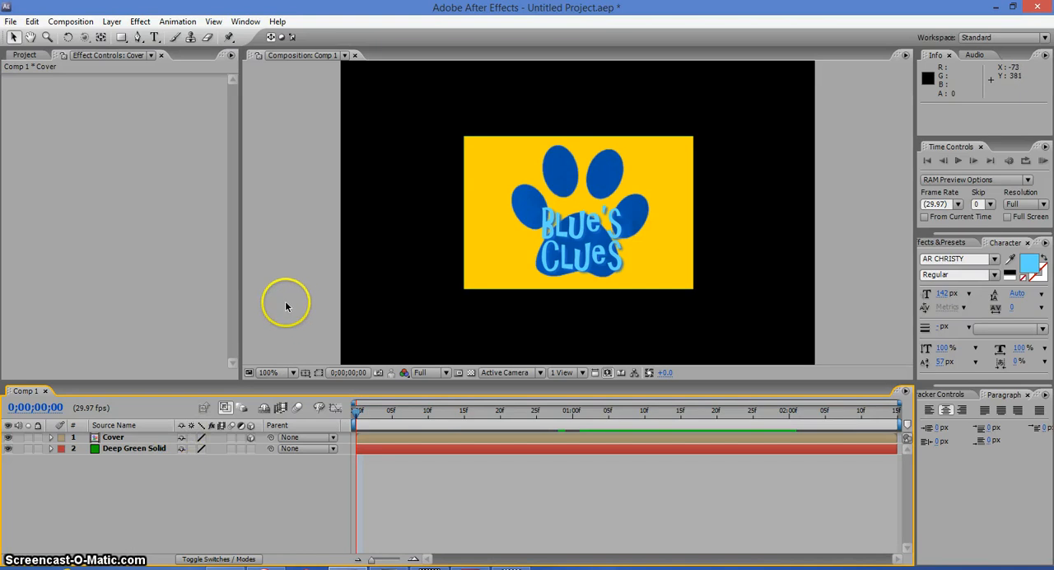
mouse_move(308, 303)
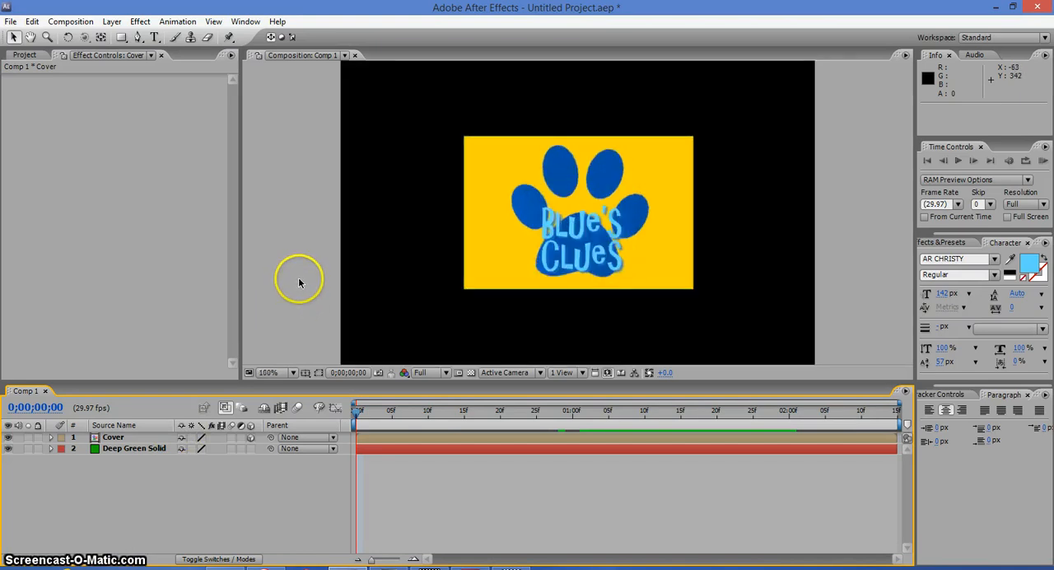
mouse_move(129, 511)
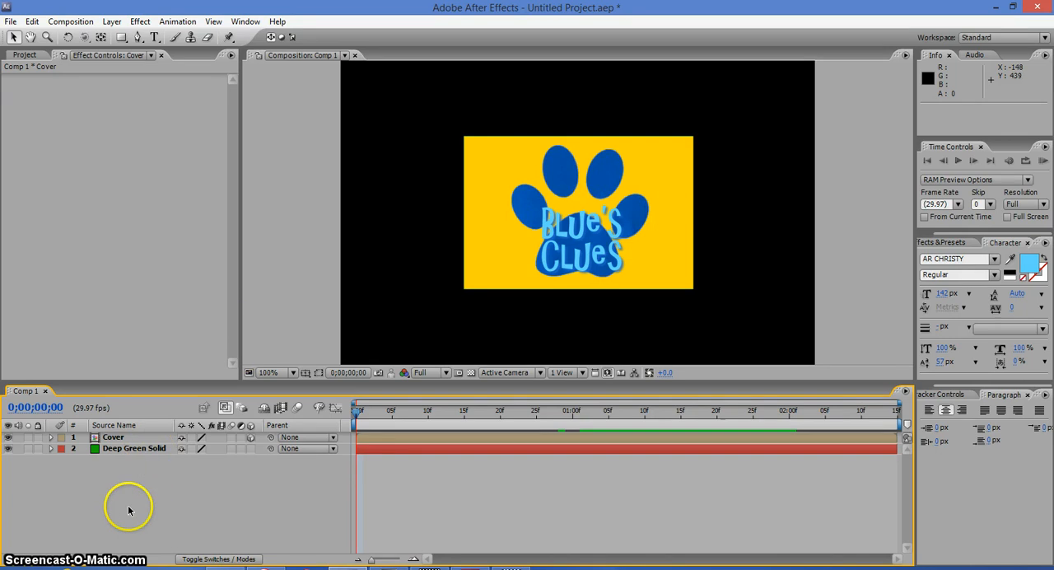